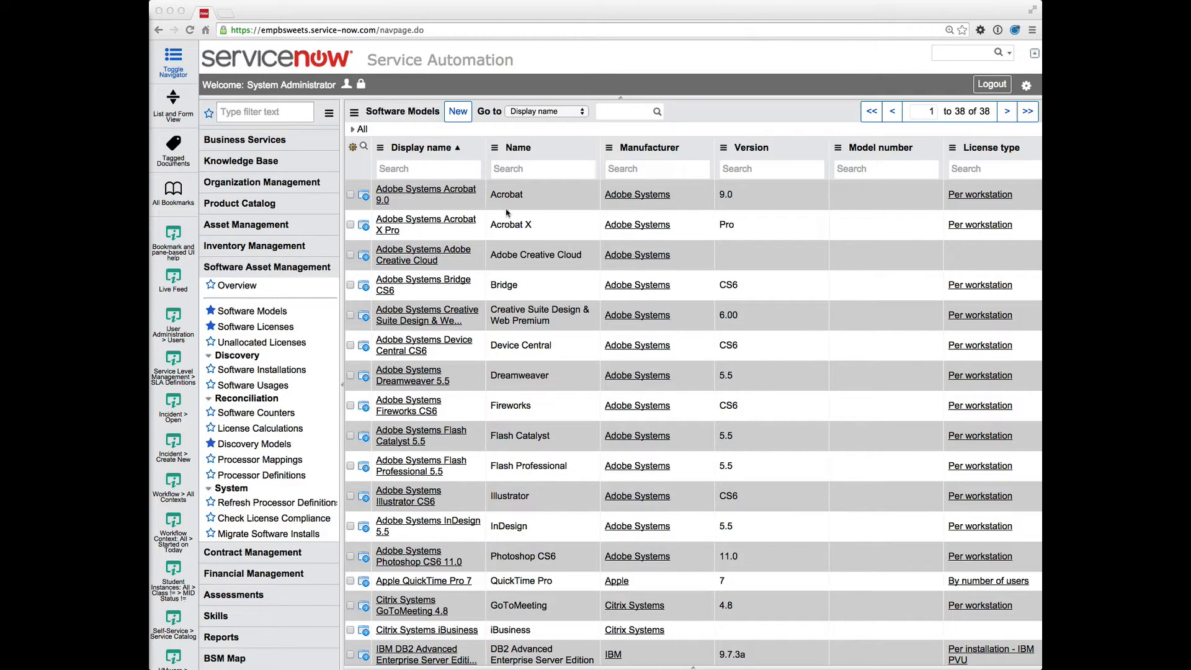
- Get the software models list ready for searching
{"action": "left_click", "coordinate": [624, 112]}
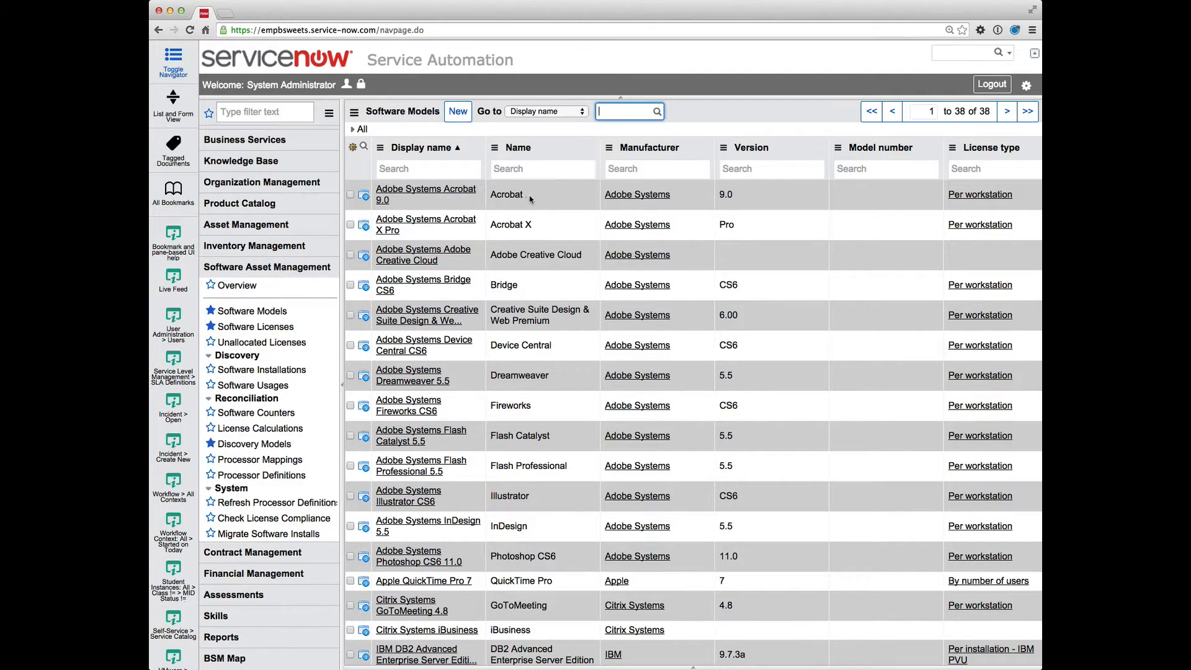
{"action": "double_click", "coordinate": [506, 195]}
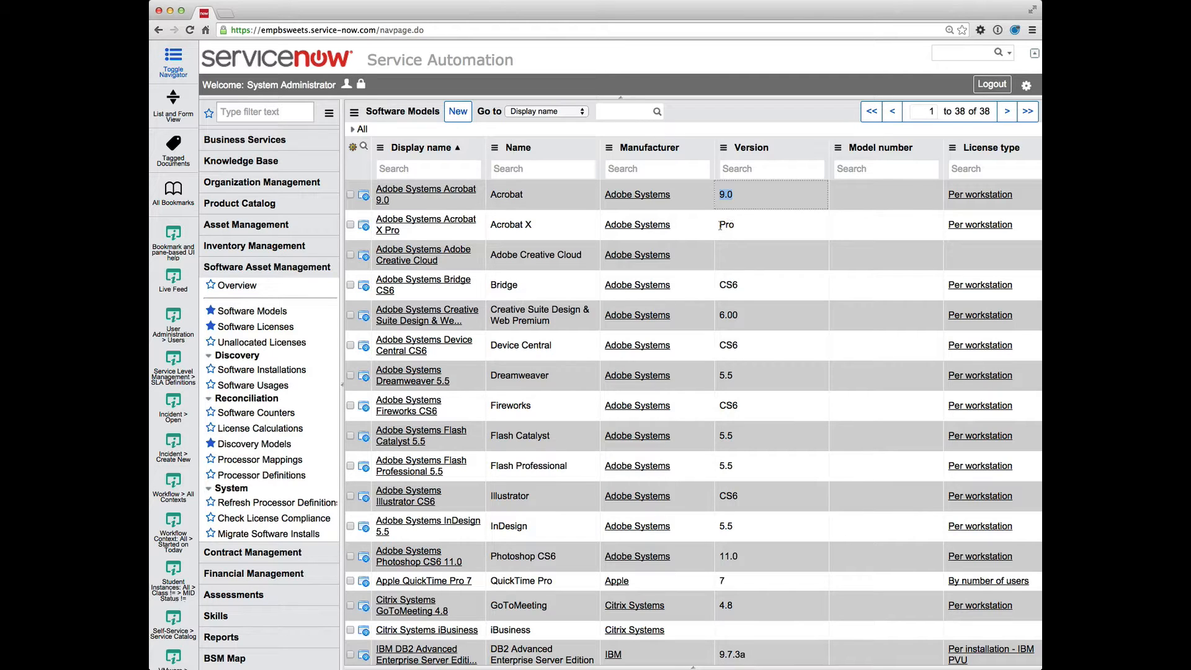
{"action": "mouse_move", "coordinate": [723, 224]}
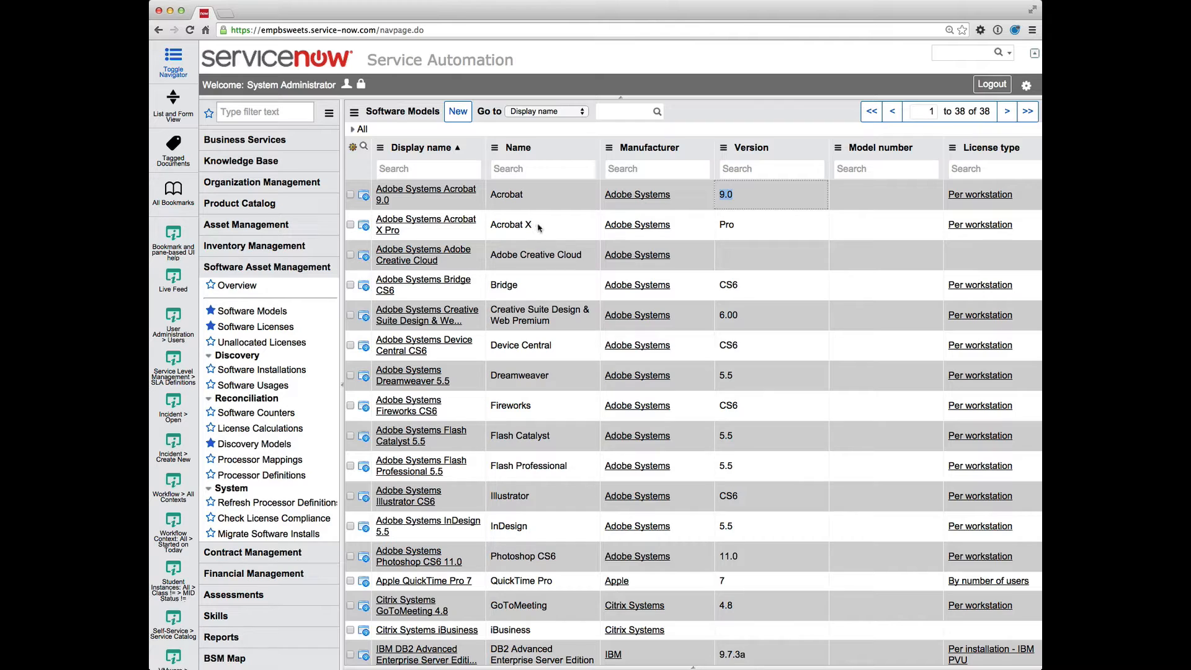
{"action": "mouse_move", "coordinate": [553, 224]}
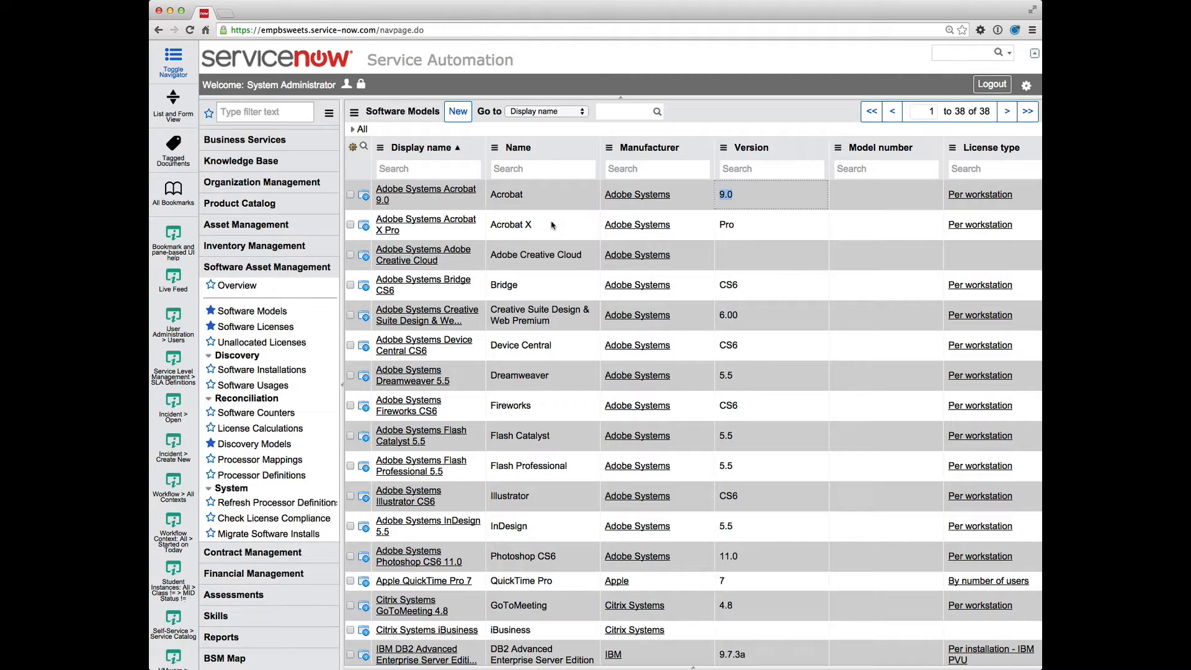
{"action": "mouse_move", "coordinate": [534, 221]}
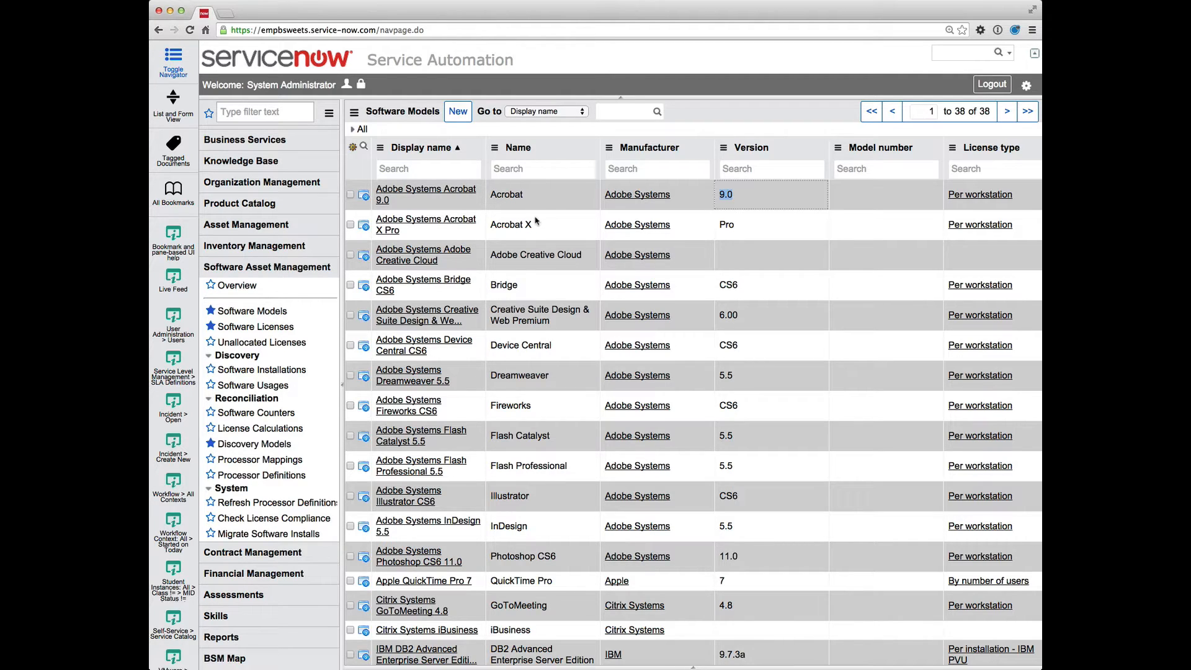
{"action": "mouse_move", "coordinate": [545, 218]}
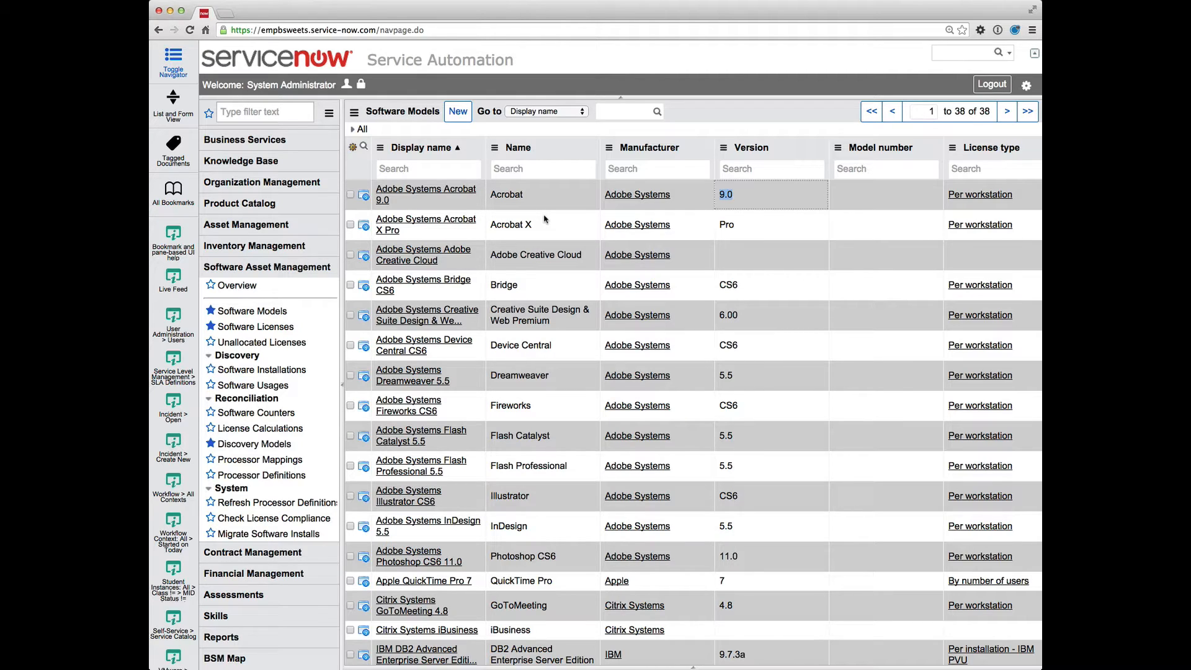
{"action": "mouse_move", "coordinate": [332, 242]}
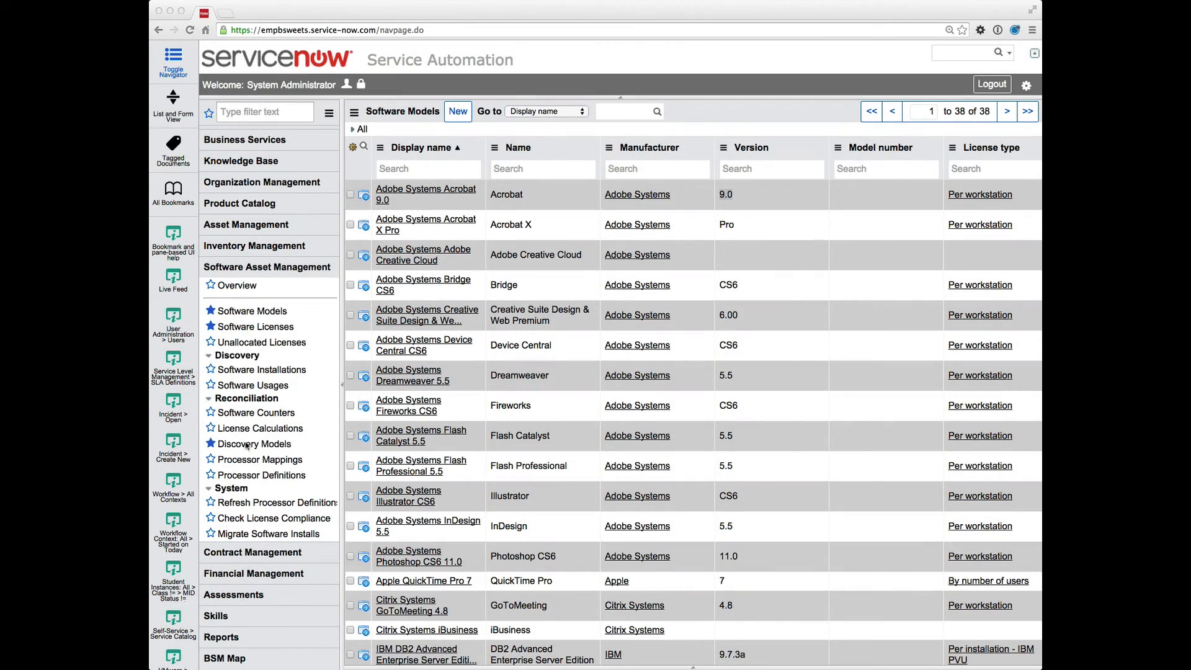
- From Software Discovery Models, locate and open the Apple iTunes 11.0.3.42 record
{"action": "left_click", "coordinate": [254, 443]}
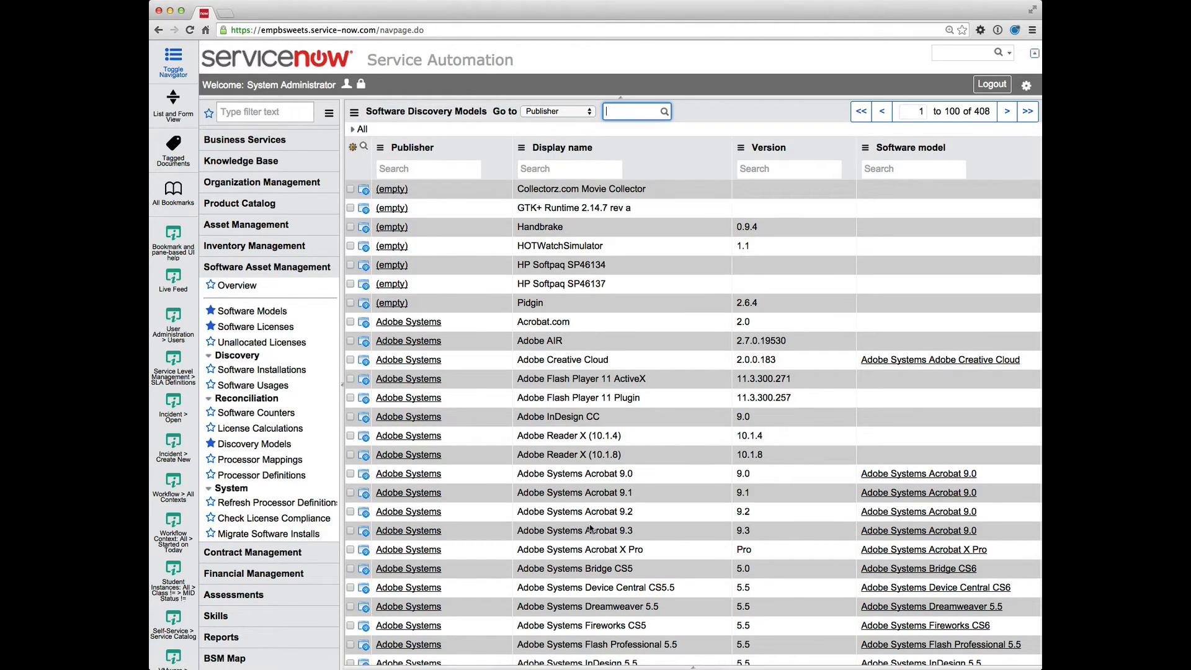
{"action": "scroll", "scroll_direction": "down", "scroll_amount": 3}
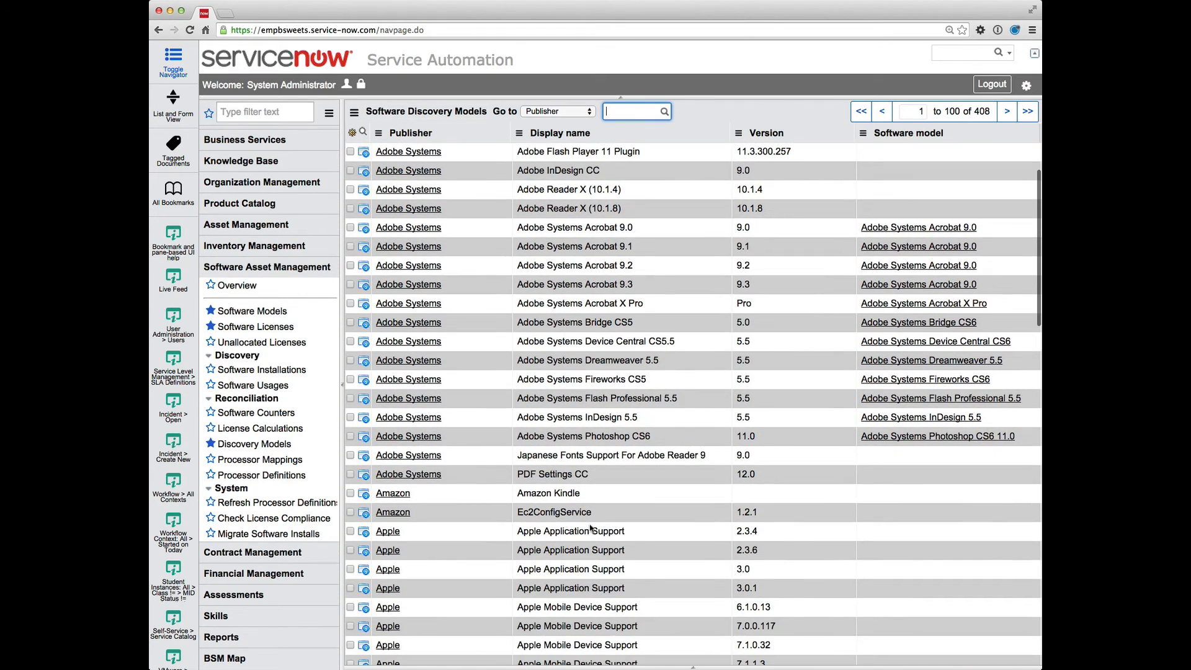
{"action": "scroll", "scroll_direction": "down", "scroll_amount": 3}
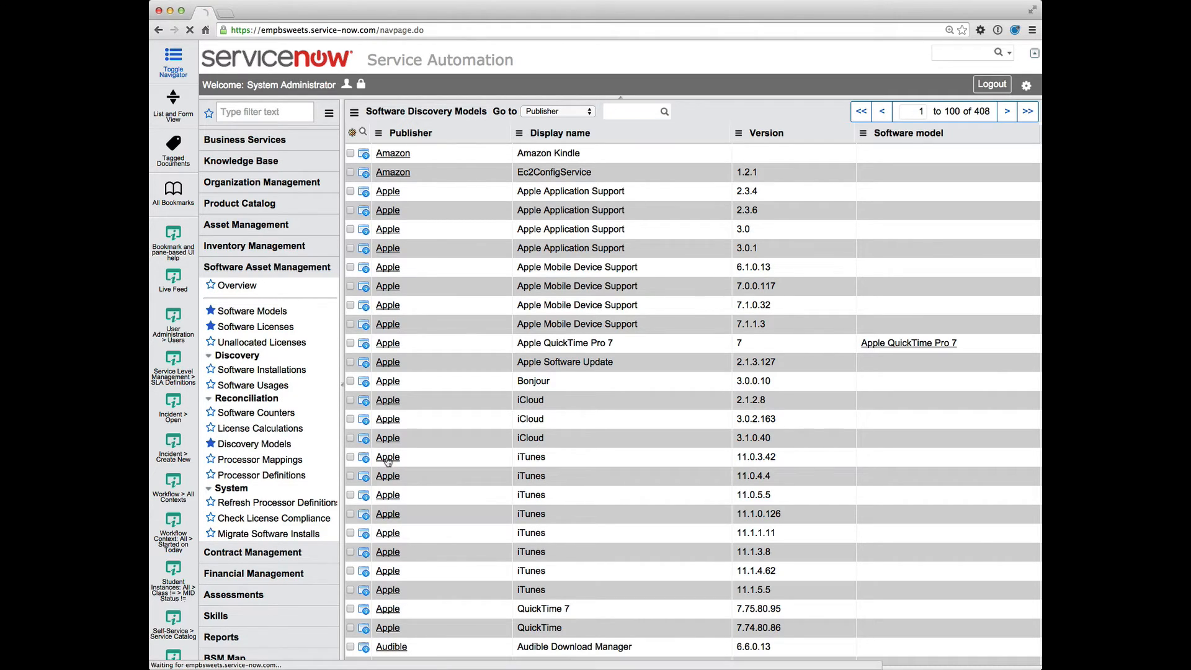
{"action": "left_click", "coordinate": [387, 456]}
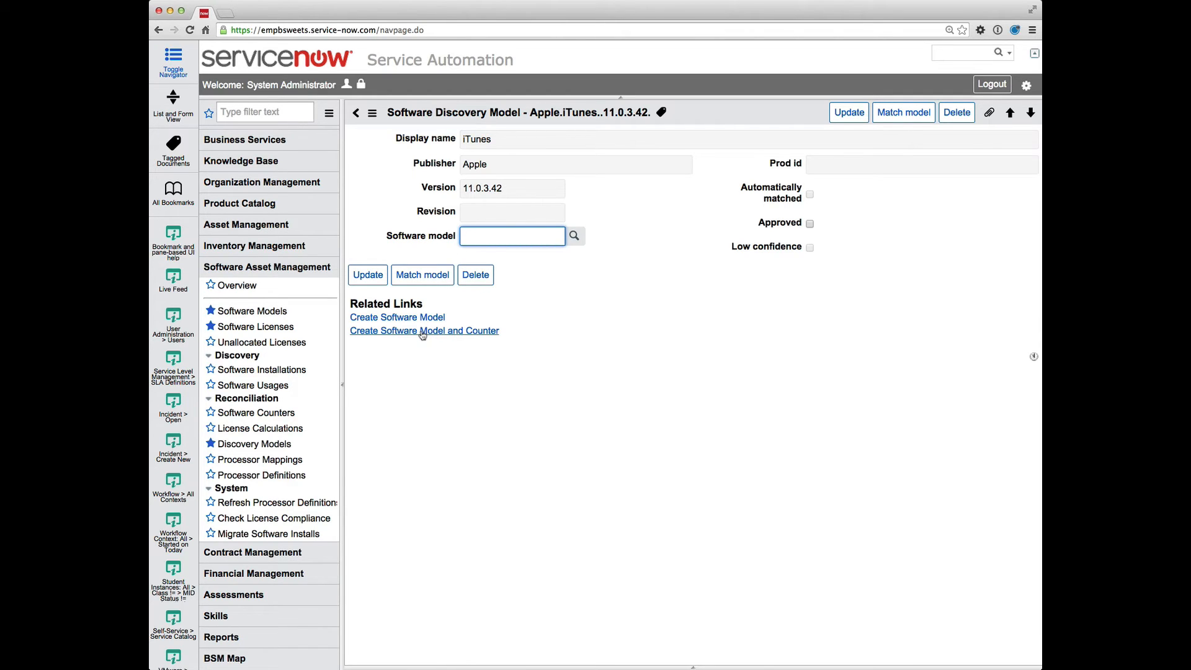
{"action": "mouse_move", "coordinate": [422, 334]}
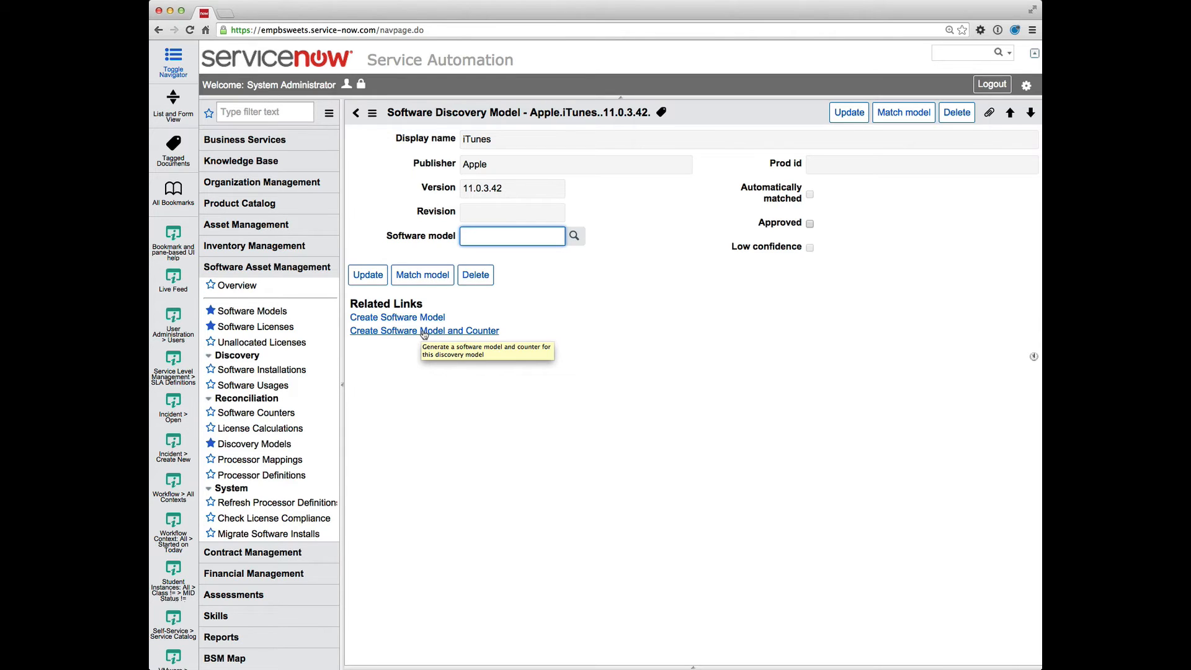
- Create the iTunes software model and counter via the Related Links action
{"action": "left_click", "coordinate": [424, 330]}
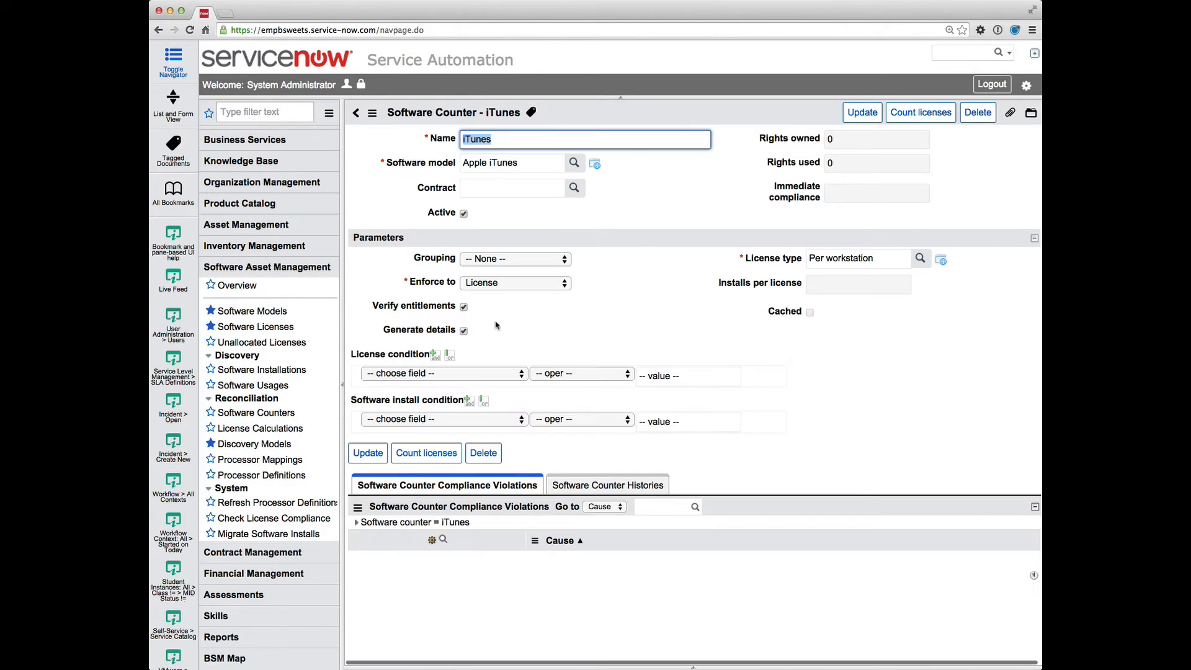
{"action": "mouse_move", "coordinate": [531, 377]}
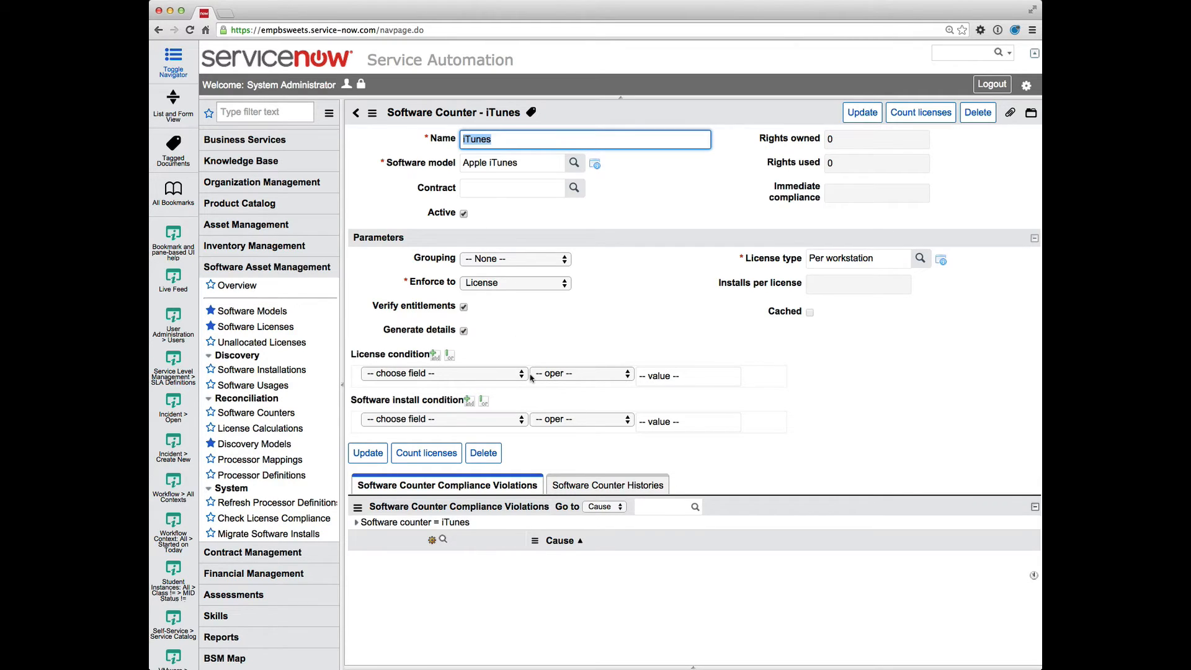
{"action": "mouse_move", "coordinate": [532, 376]}
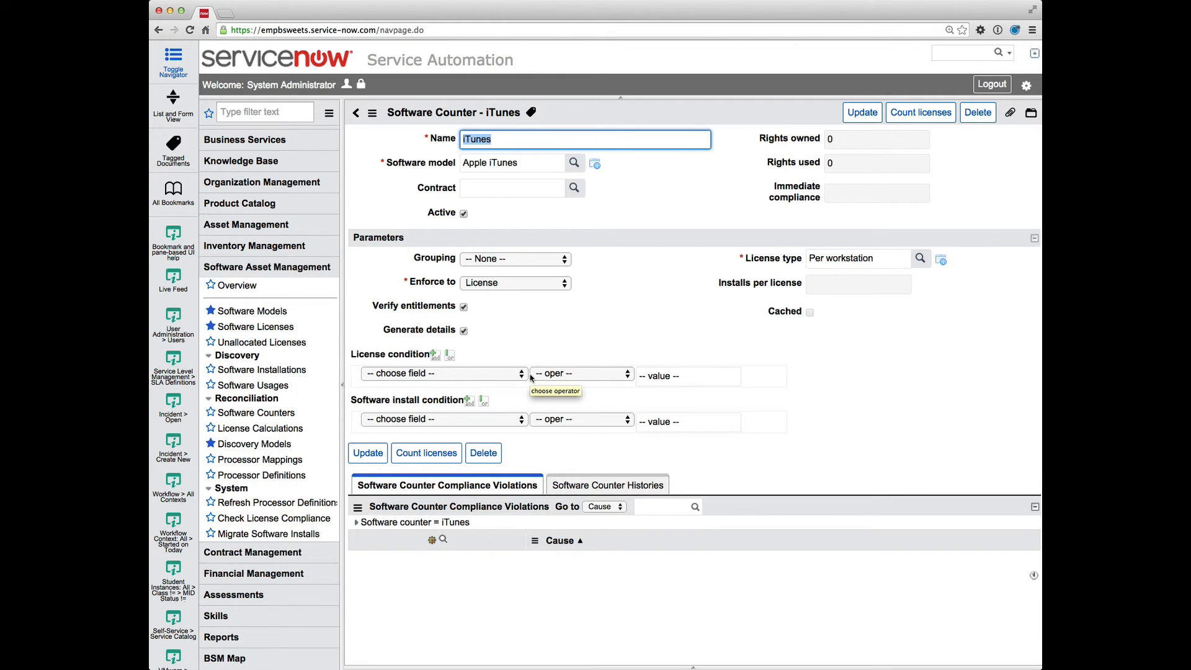
{"action": "mouse_move", "coordinate": [626, 325]}
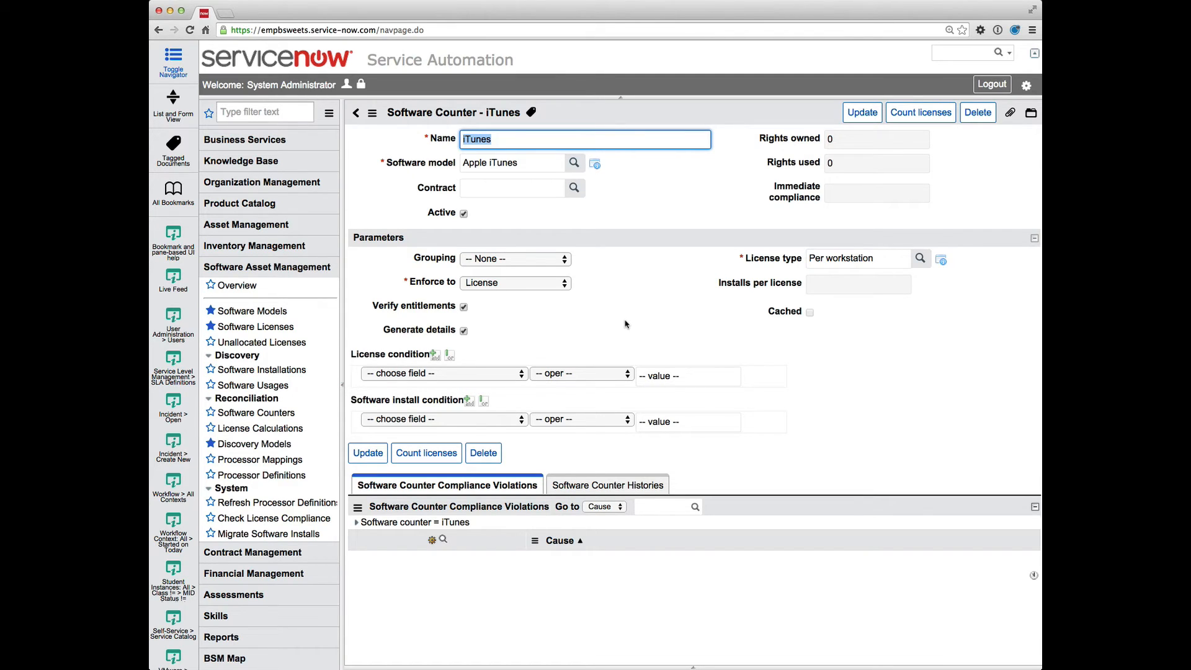
{"action": "mouse_move", "coordinate": [755, 276]}
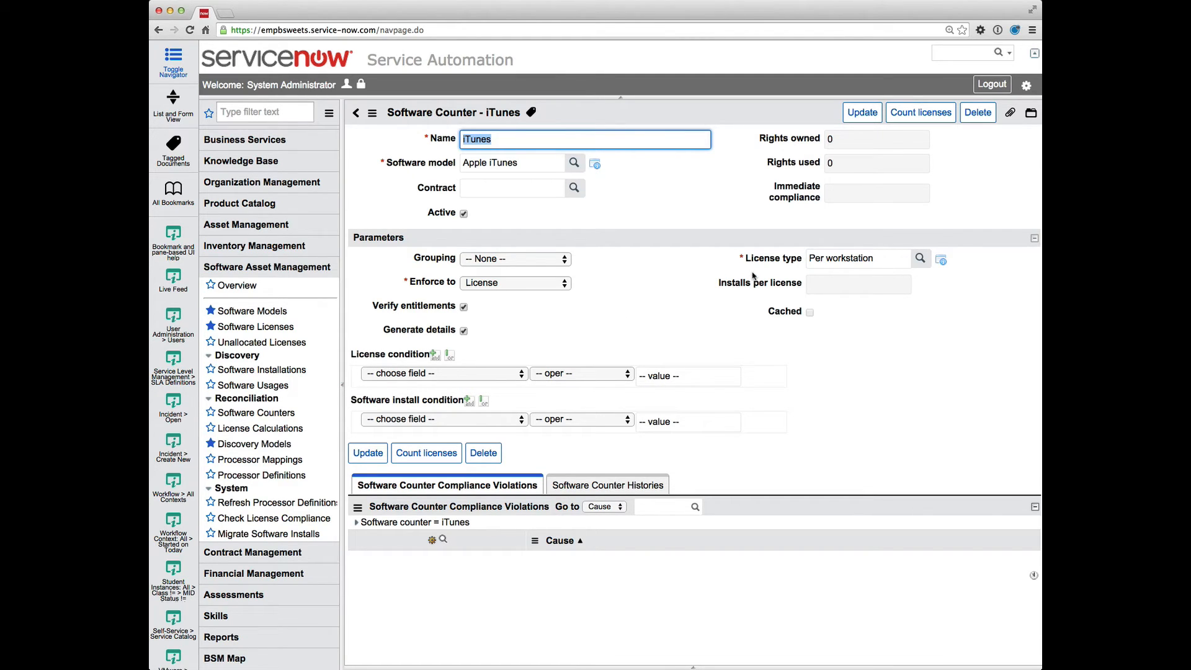
{"action": "mouse_move", "coordinate": [804, 261]}
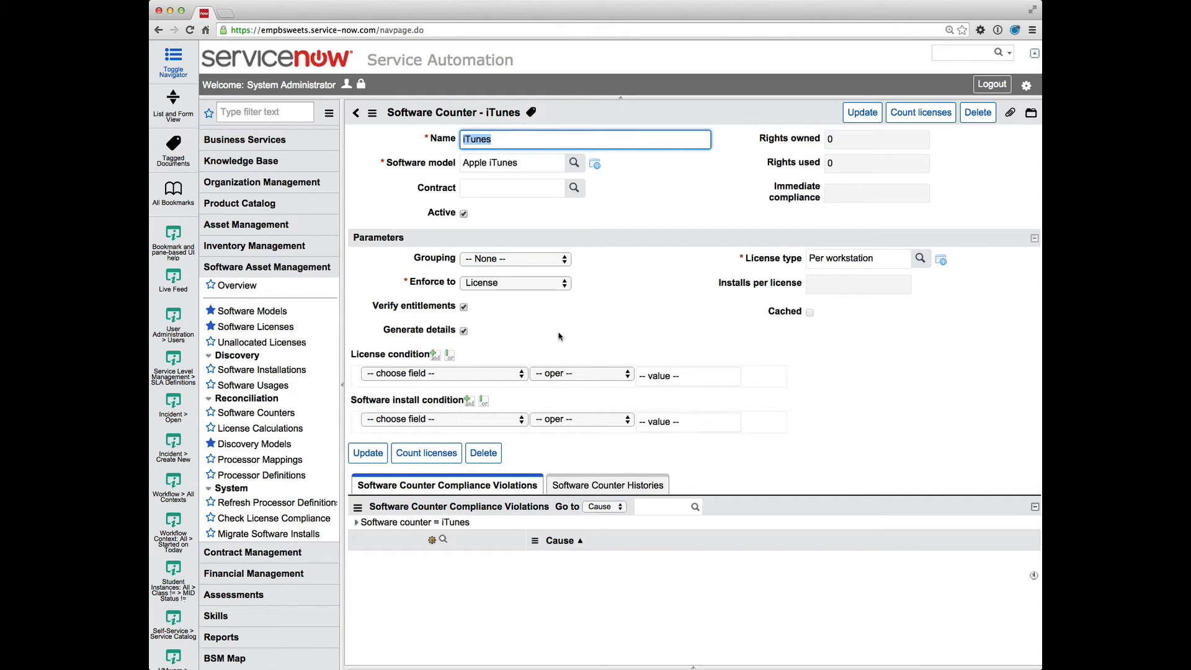
{"action": "mouse_move", "coordinate": [521, 348]}
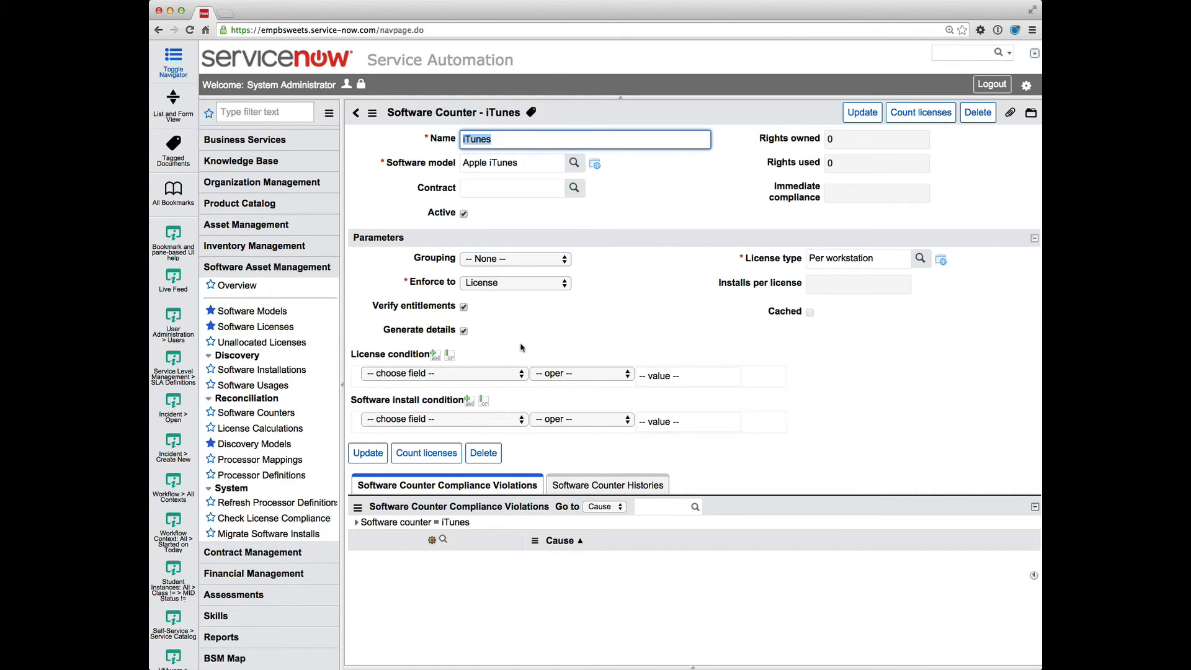
{"action": "mouse_move", "coordinate": [257, 449]}
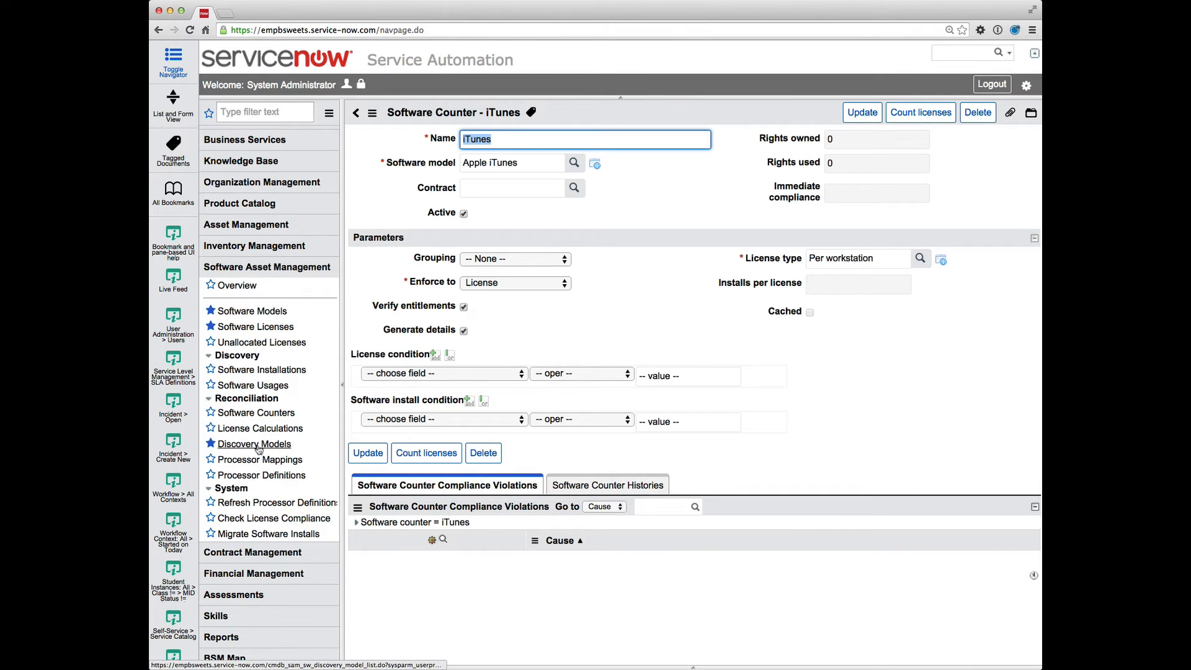
- Return to the Software Discovery Models list and move down to the iTunes entries
{"action": "left_click", "coordinate": [253, 443]}
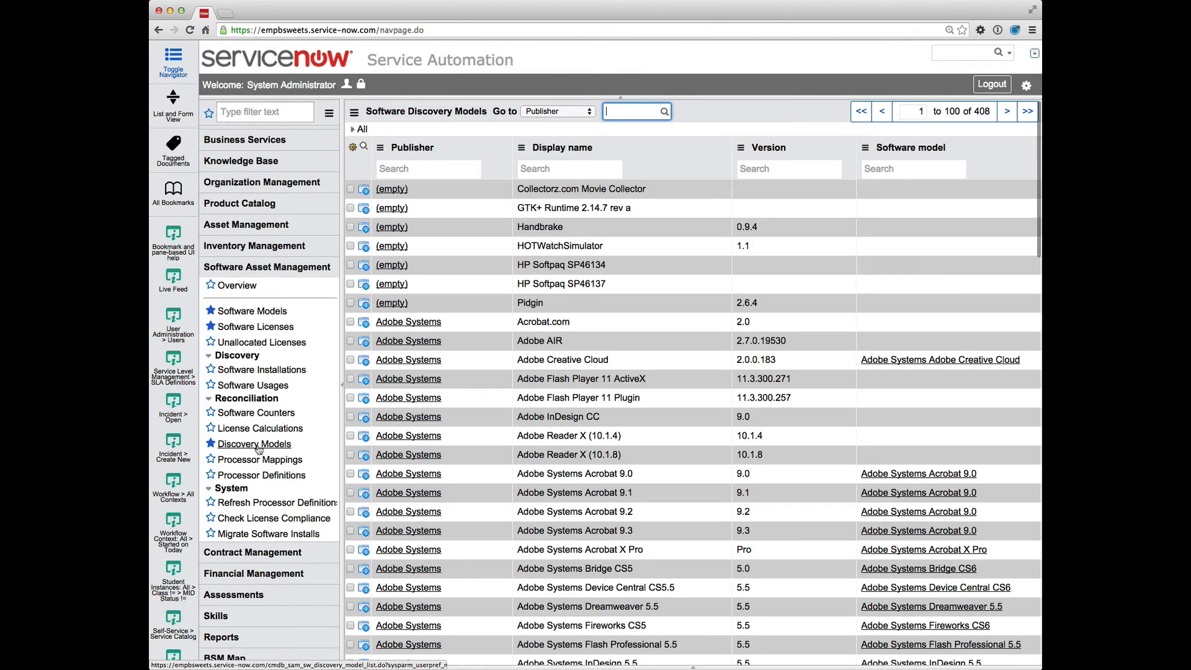
{"action": "scroll", "scroll_direction": "down", "scroll_amount": 3}
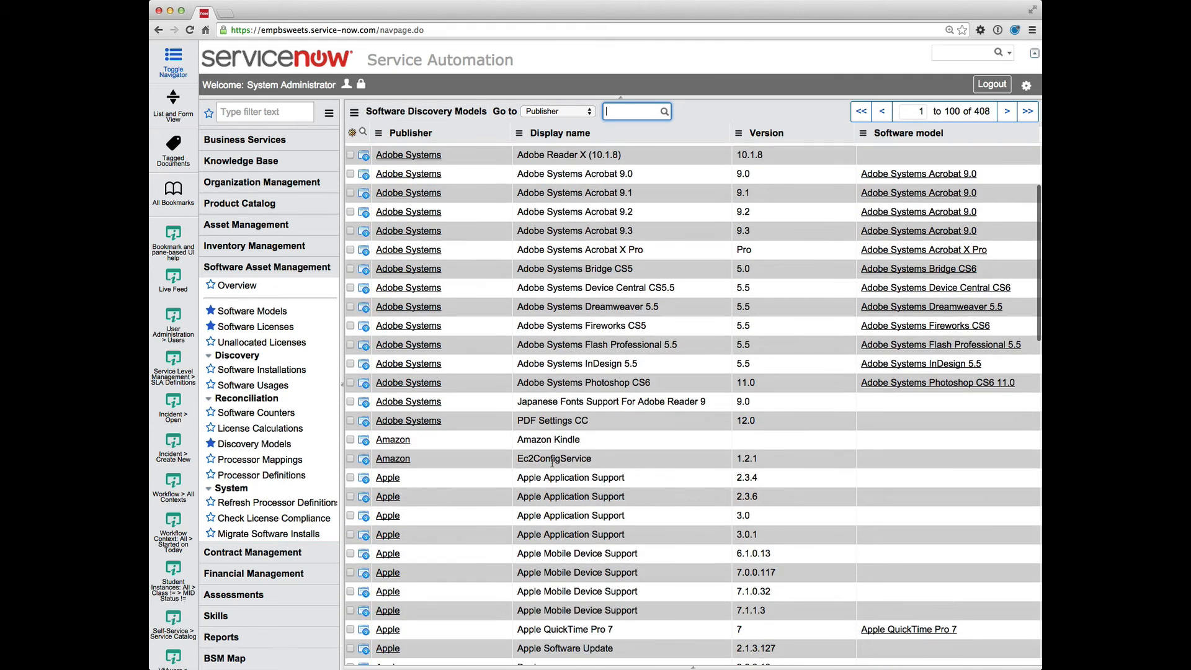
{"action": "scroll", "scroll_direction": "down", "scroll_amount": 3}
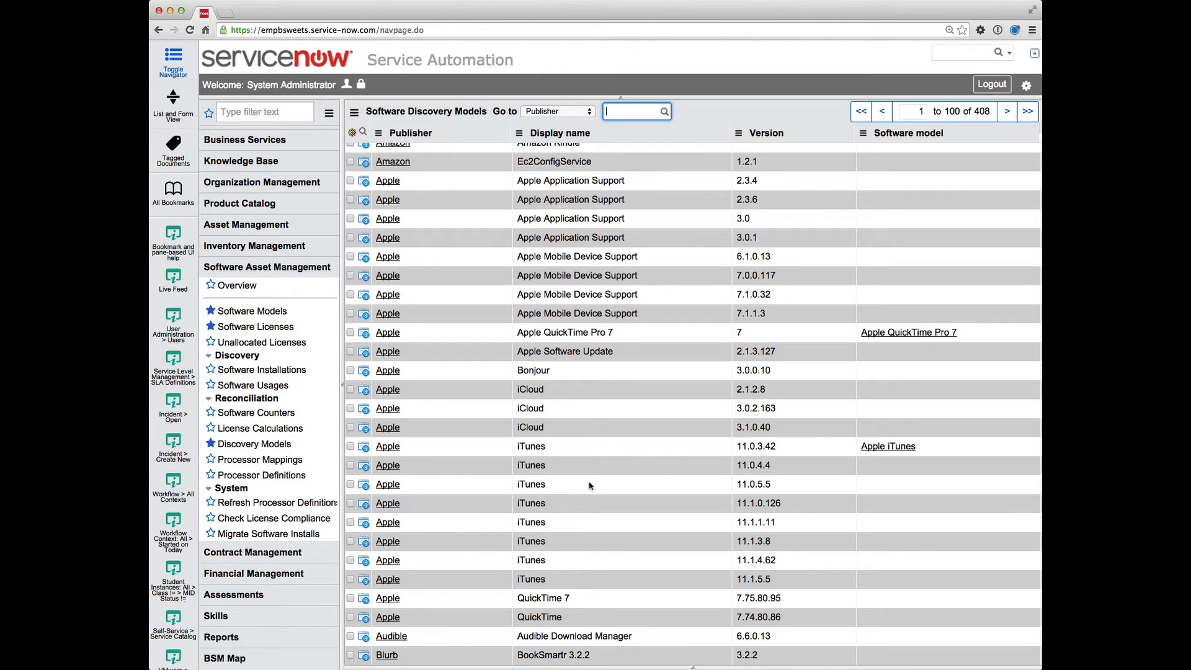
{"action": "mouse_move", "coordinate": [645, 484]}
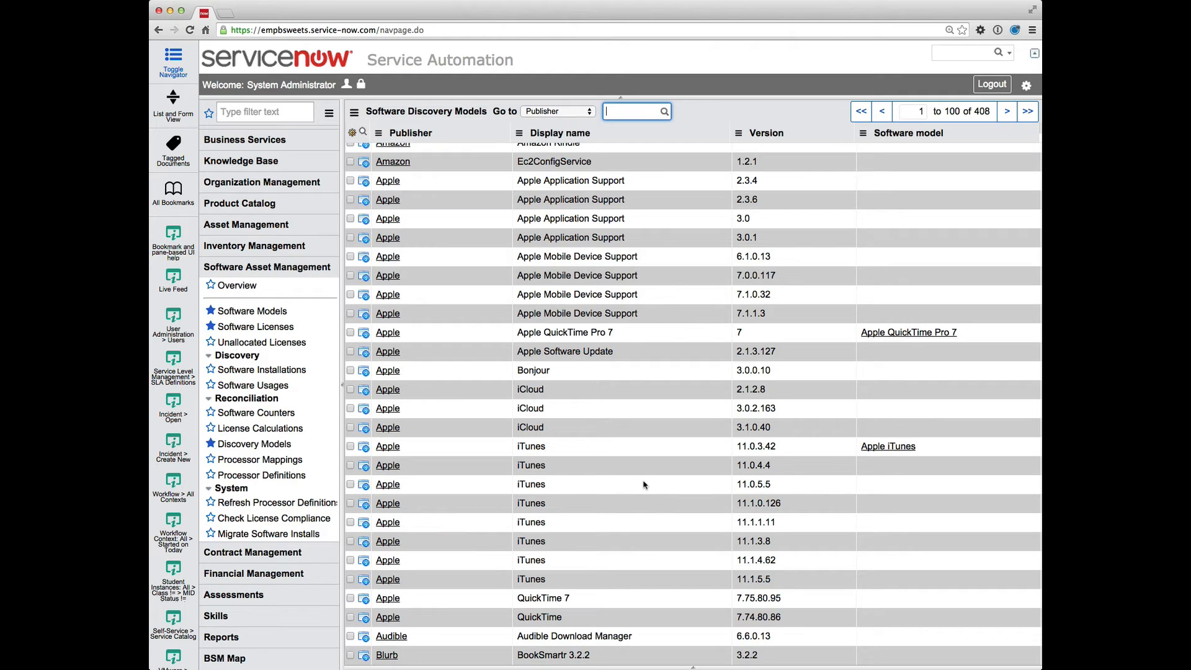
{"action": "mouse_move", "coordinate": [613, 259]}
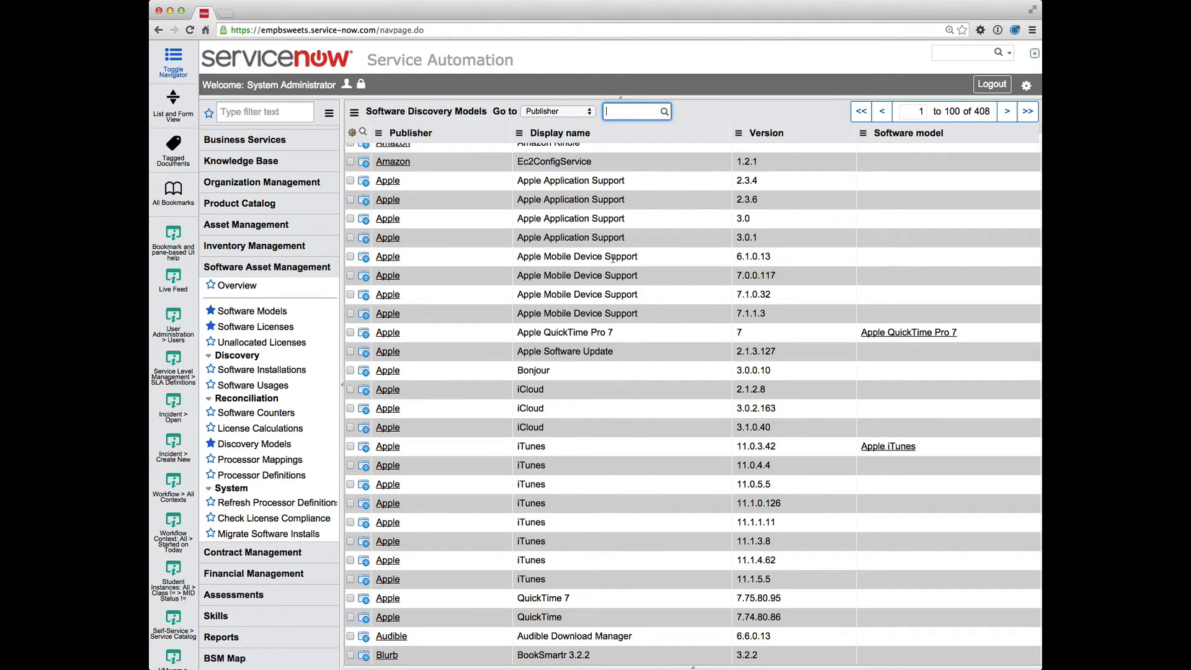
{"action": "mouse_move", "coordinate": [556, 135]}
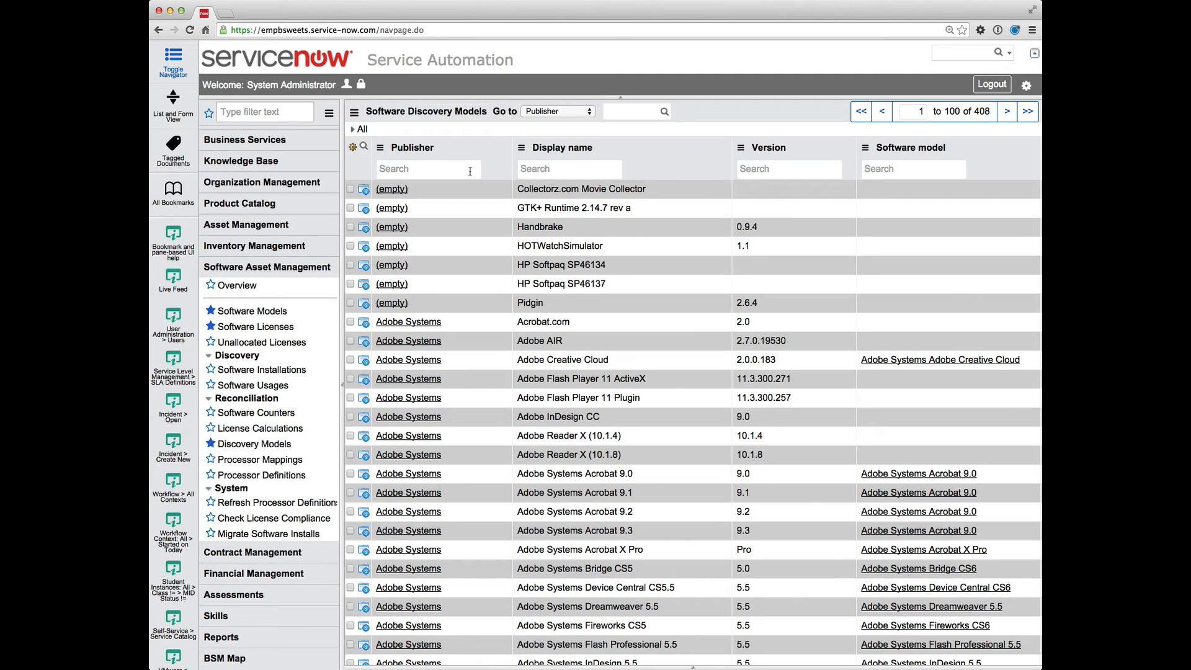
- Filter the discovery models by Display name containing *itunes
{"action": "left_click", "coordinate": [569, 168]}
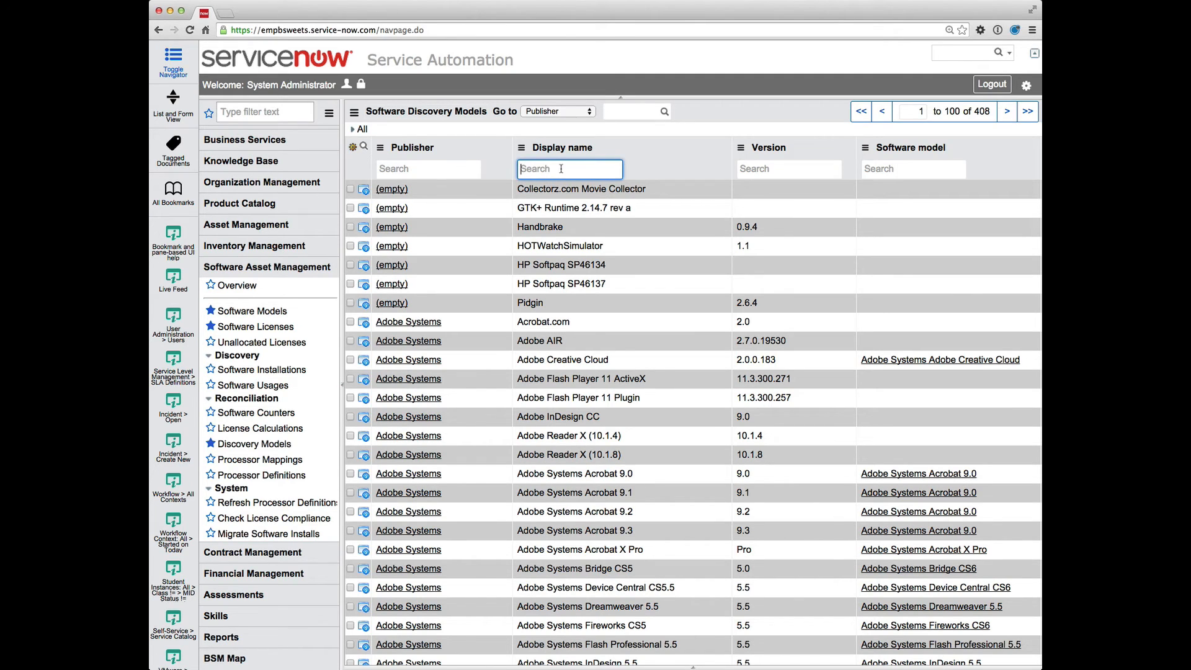
{"action": "type", "text": "*i"}
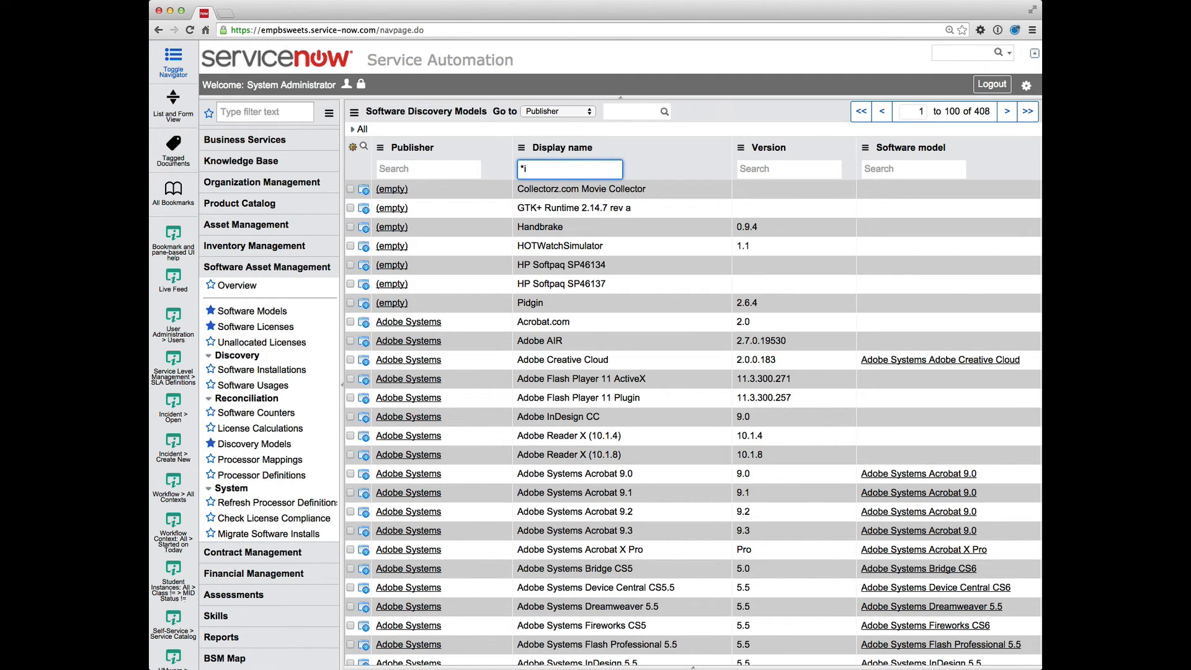
{"action": "type", "text": "tunes"}
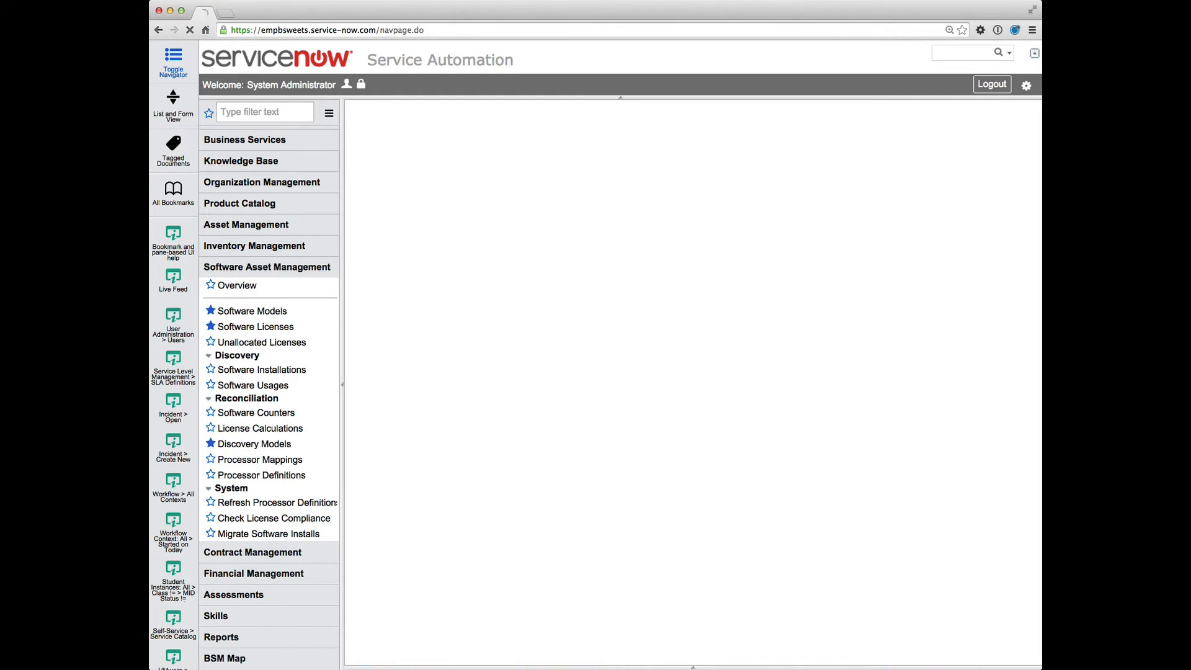
{"action": "left_click", "coordinate": [253, 443]}
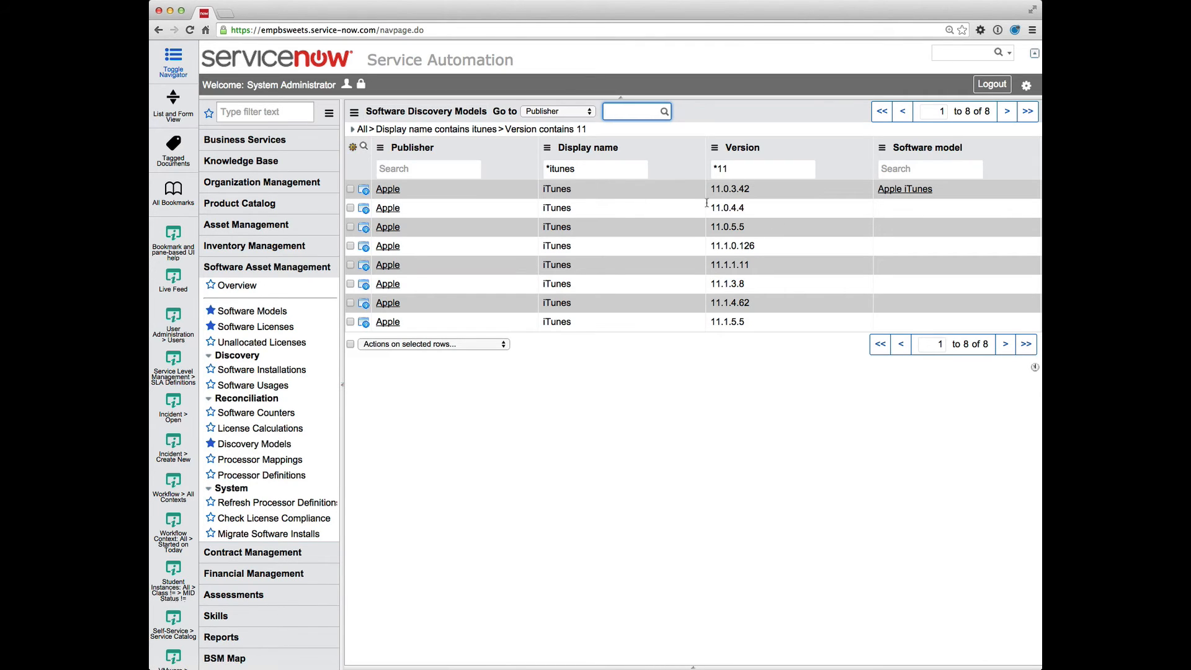
{"action": "mouse_move", "coordinate": [931, 213]}
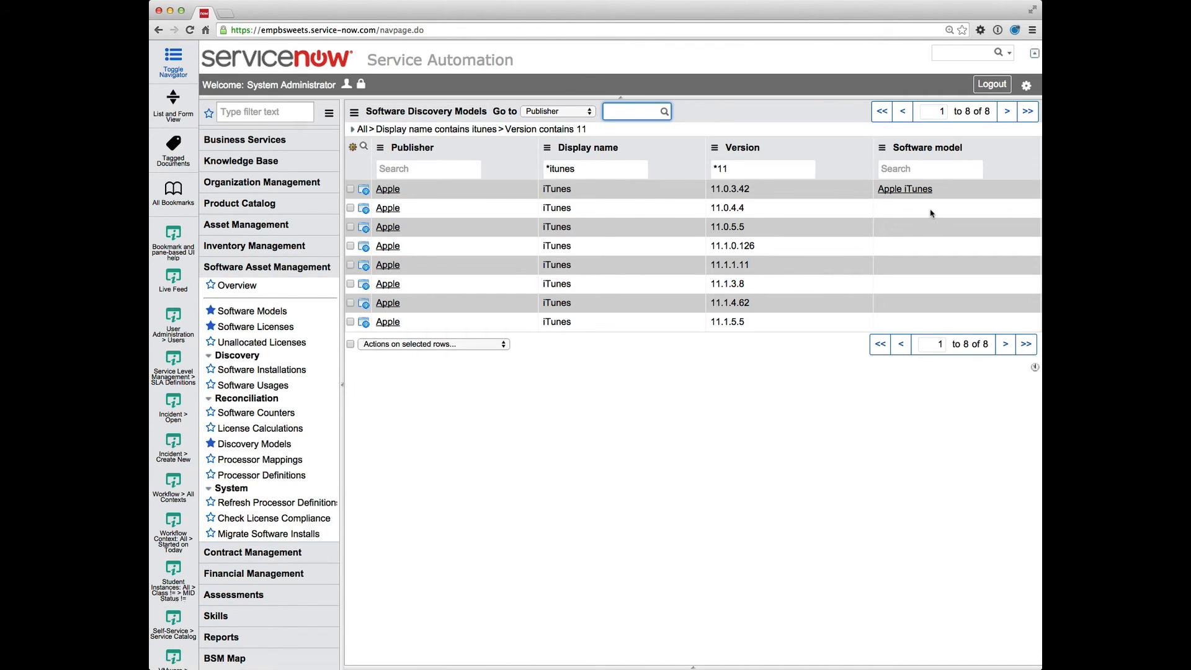
{"action": "mouse_move", "coordinate": [928, 206]}
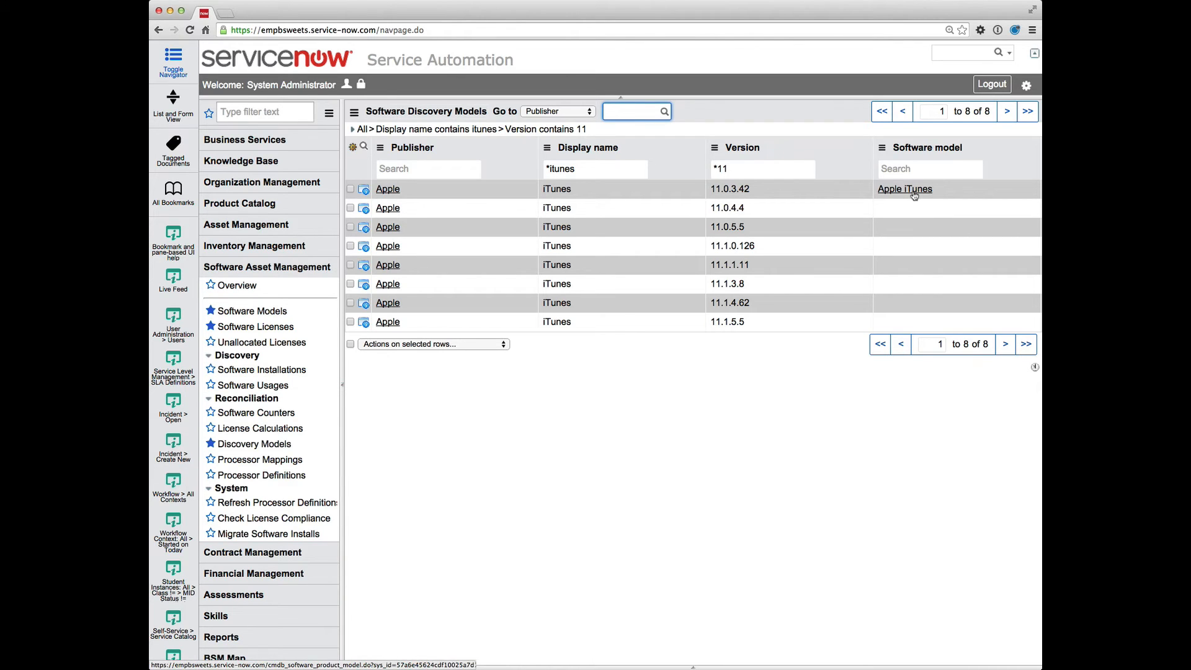
{"action": "mouse_move", "coordinate": [916, 209]}
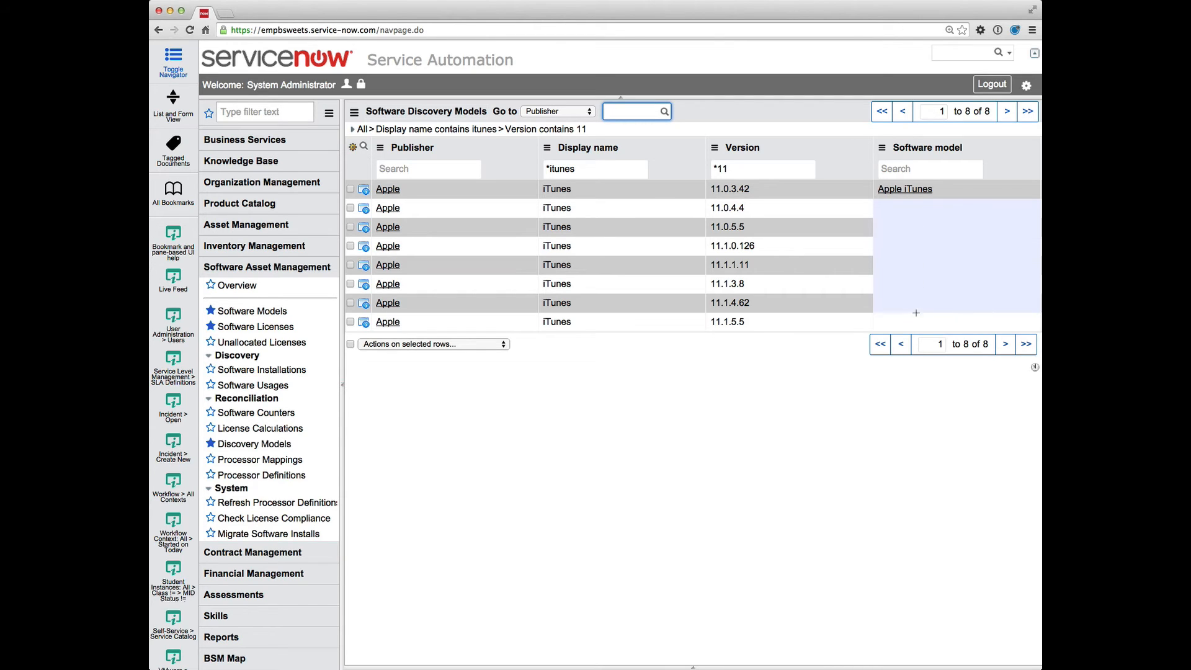
{"action": "mouse_move", "coordinate": [933, 298]}
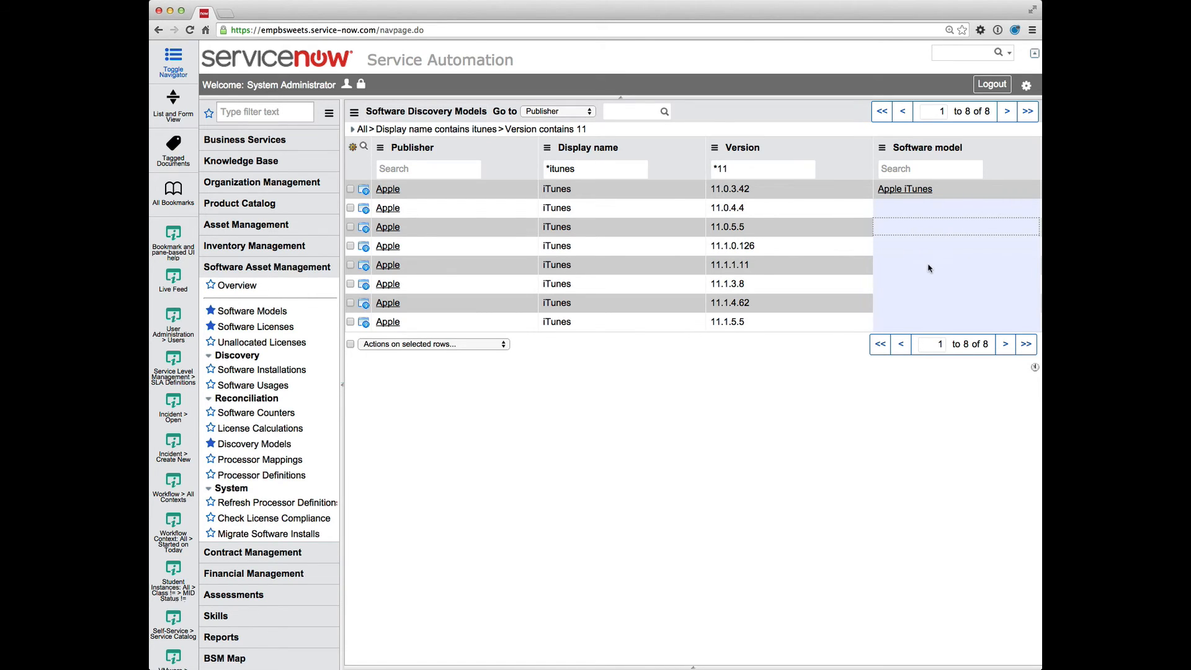
{"action": "mouse_move", "coordinate": [928, 243]}
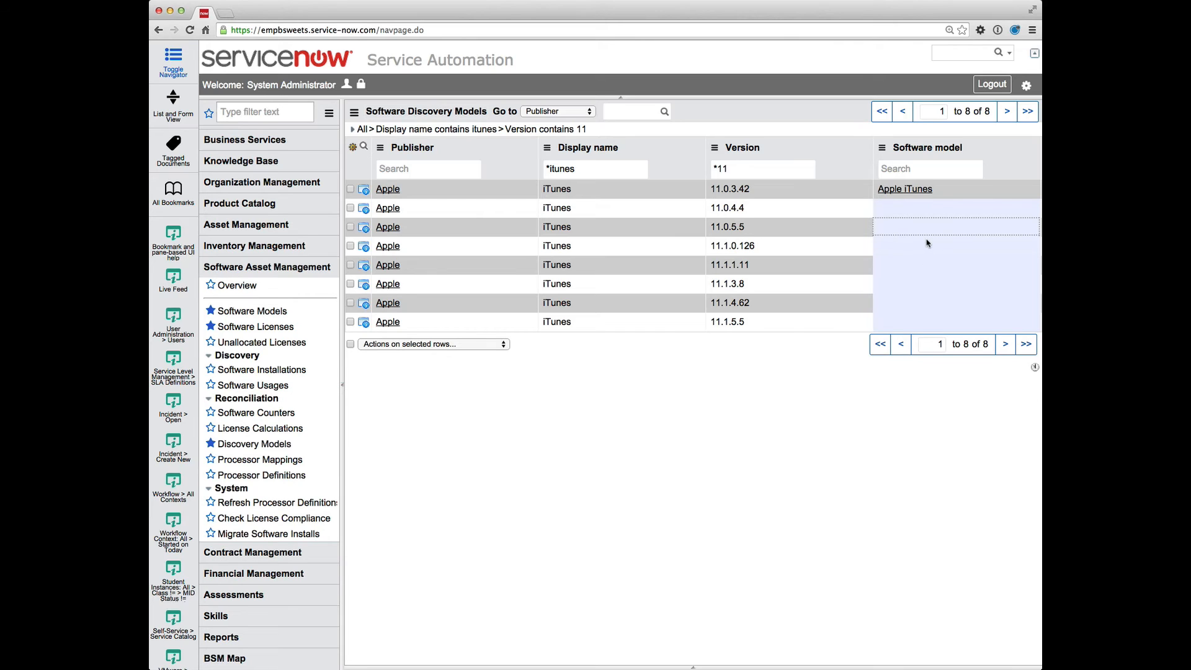
{"action": "mouse_move", "coordinate": [916, 211]}
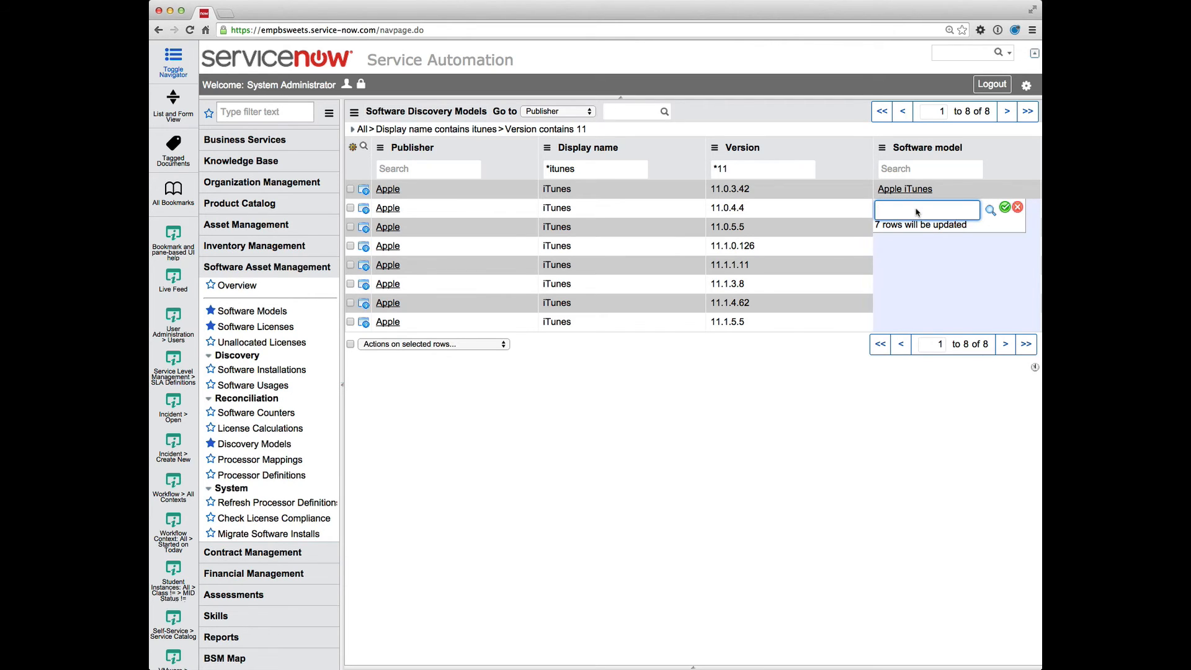
- Set the seven selected rows' software model to Apple iTunes via inline edit
{"action": "type", "text": "ap"}
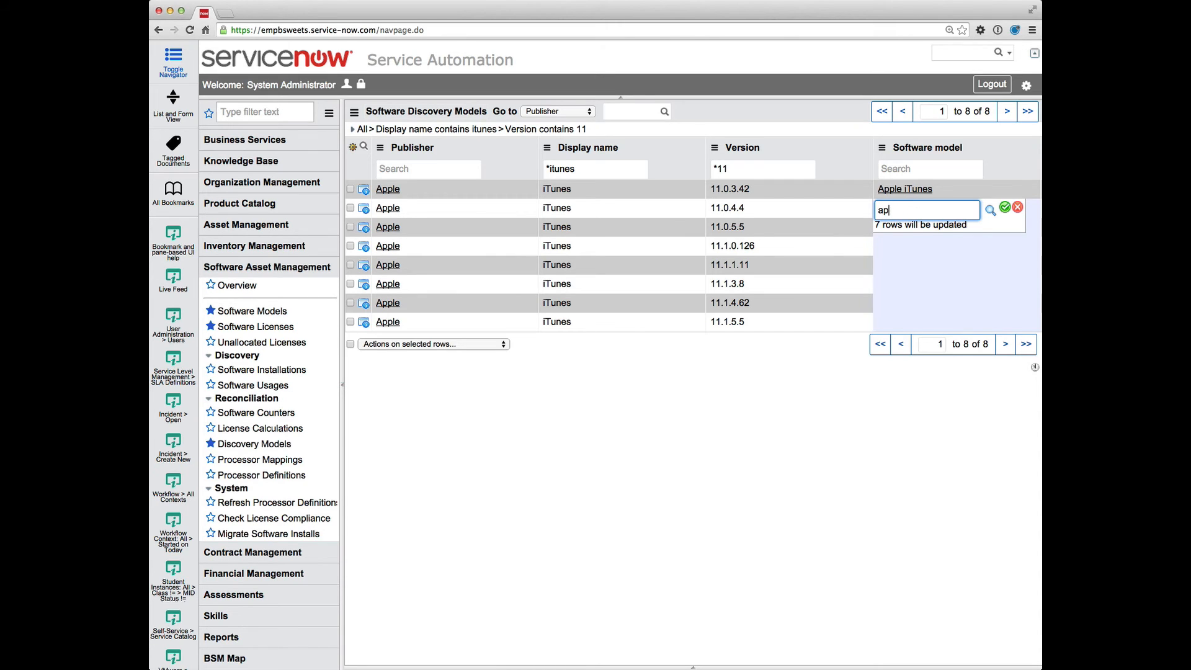
{"action": "type", "text": "p"}
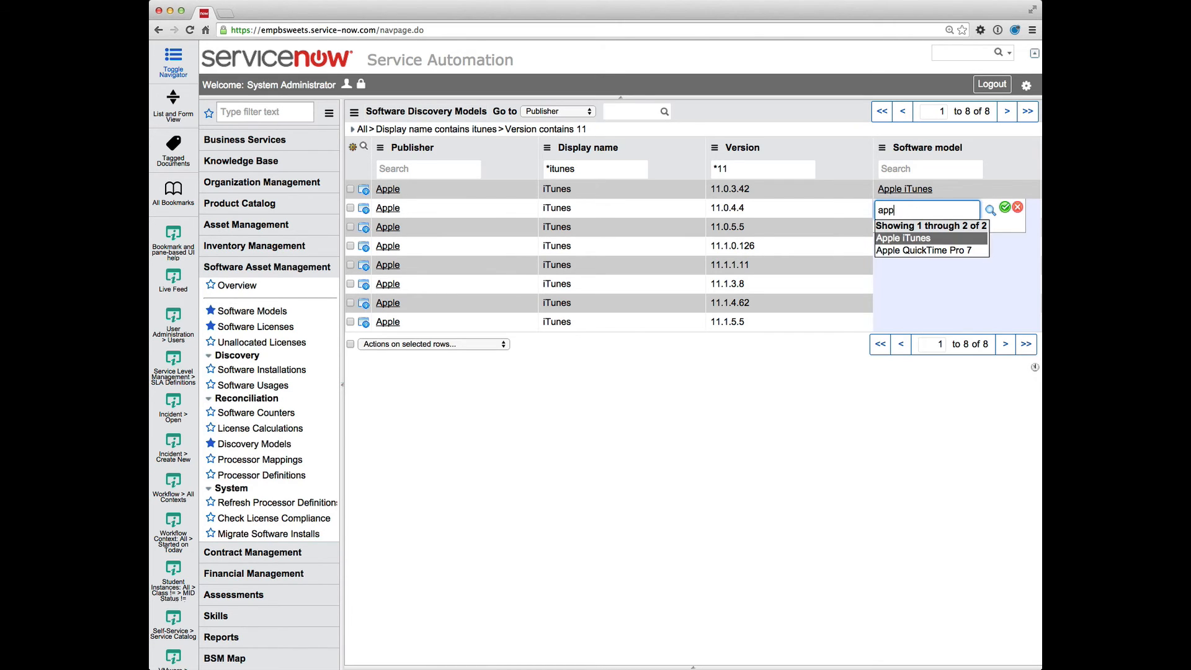
{"action": "left_click", "coordinate": [904, 237]}
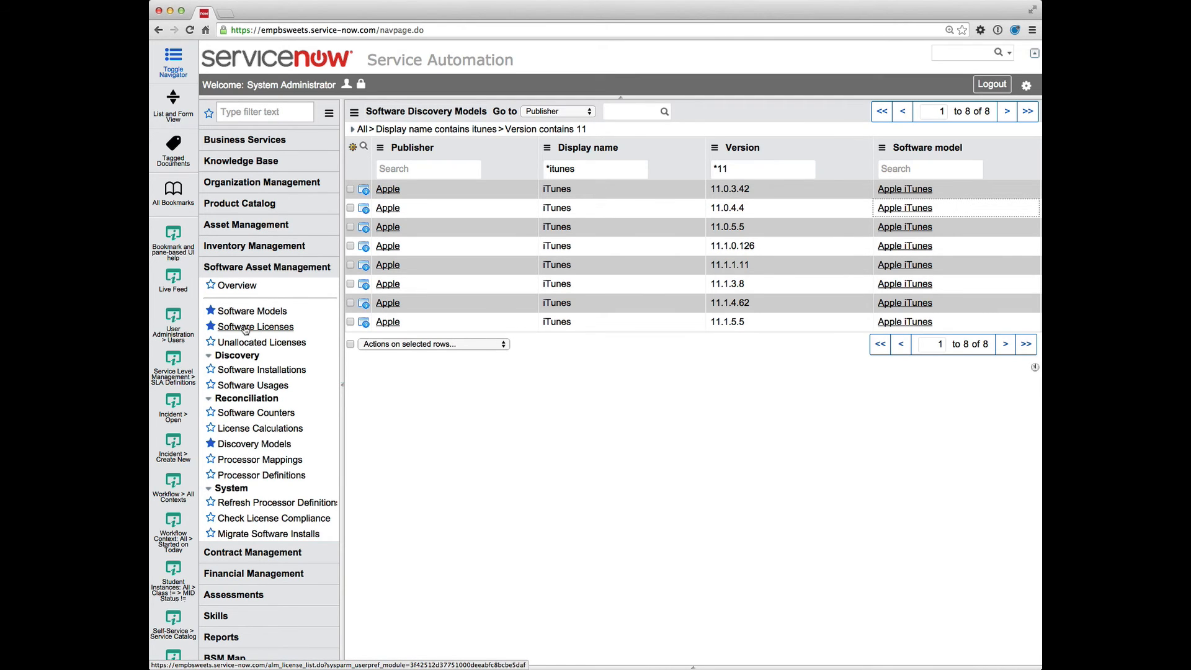
- Show the Software Licenses list from Software Asset Management
{"action": "left_click", "coordinate": [254, 327]}
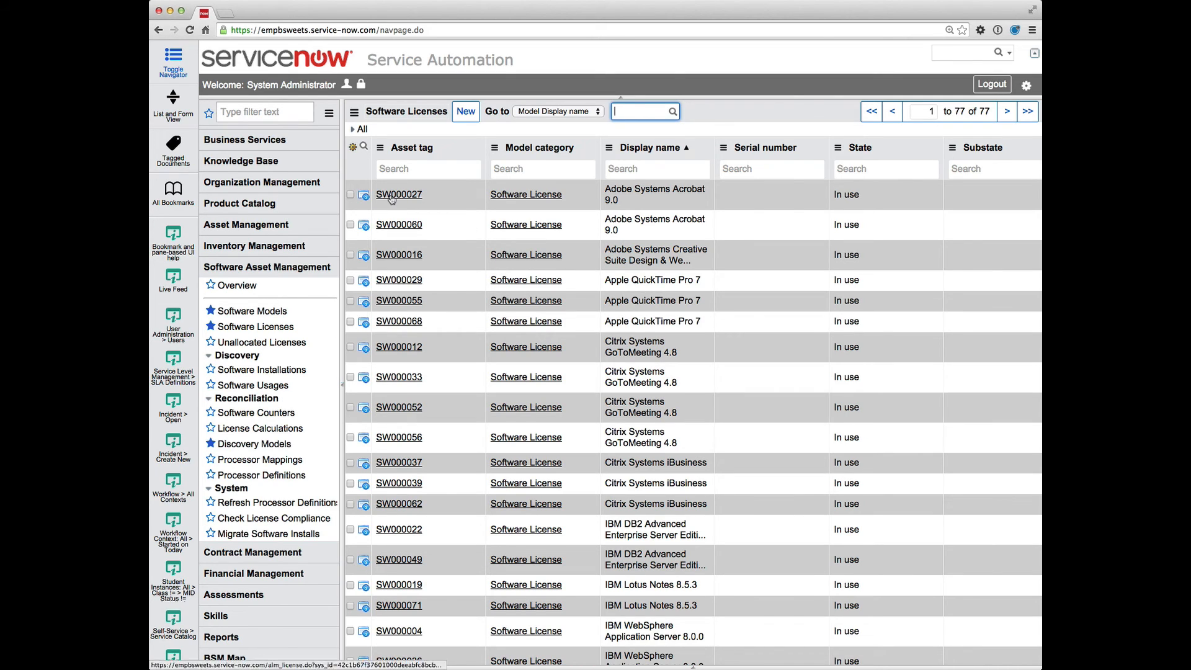
- Open license SW000027 Adobe Systems Acrobat 9.0 and review its fields
{"action": "left_click", "coordinate": [398, 194]}
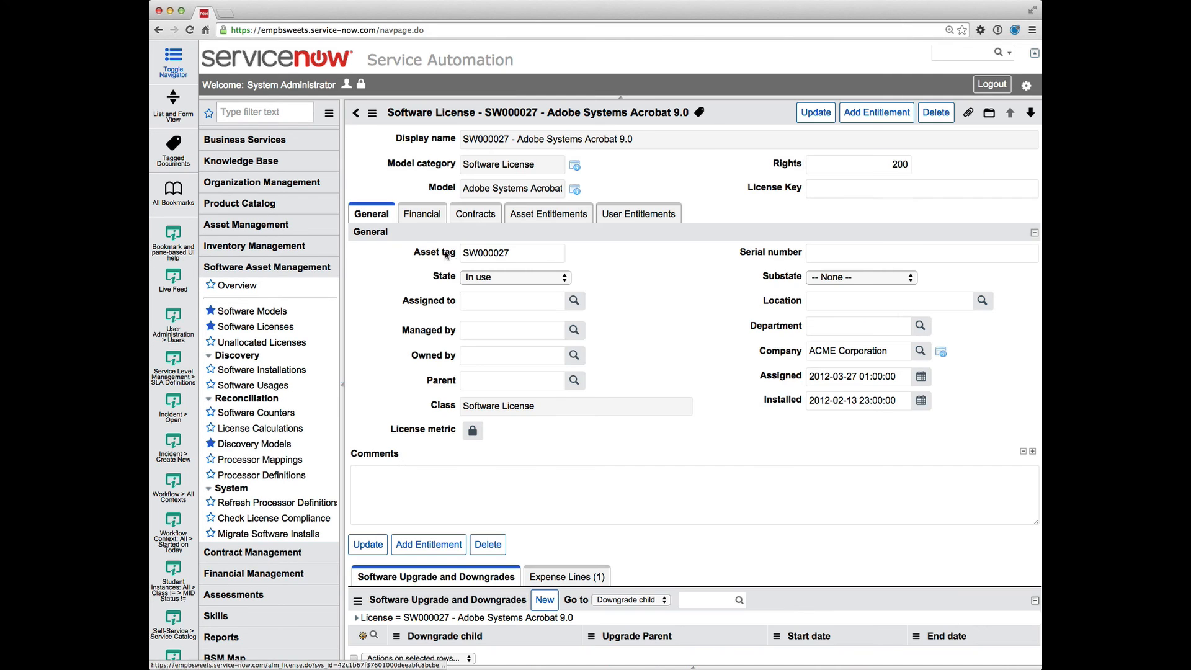
{"action": "left_click", "coordinate": [511, 189]}
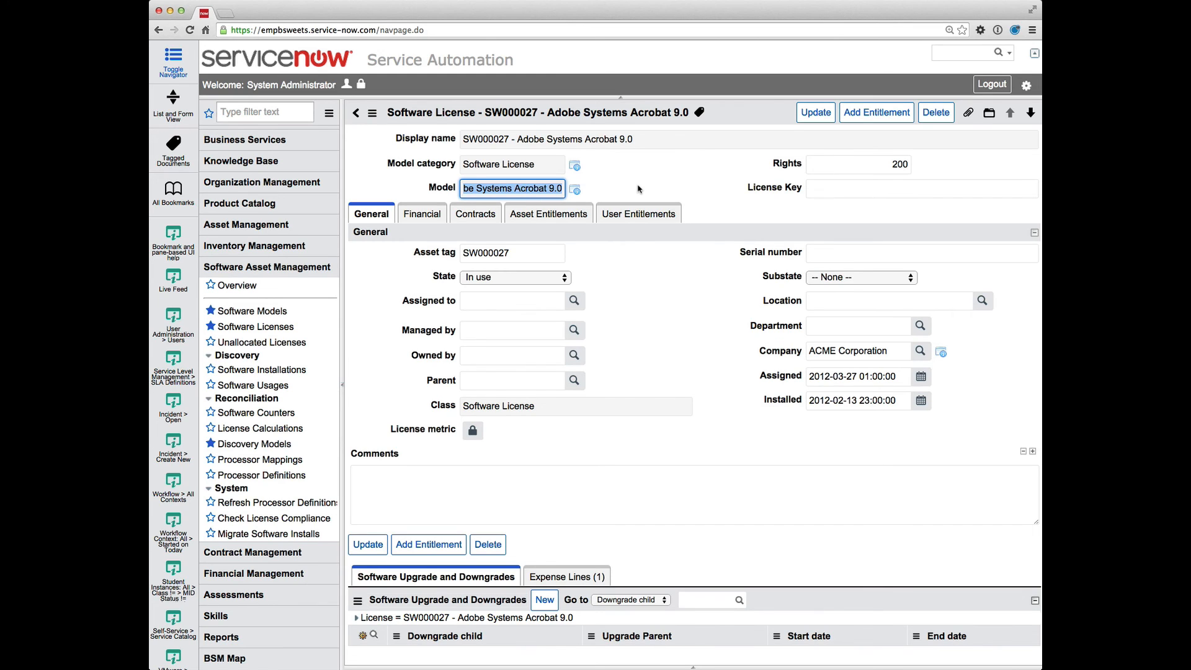
{"action": "mouse_move", "coordinate": [633, 172]}
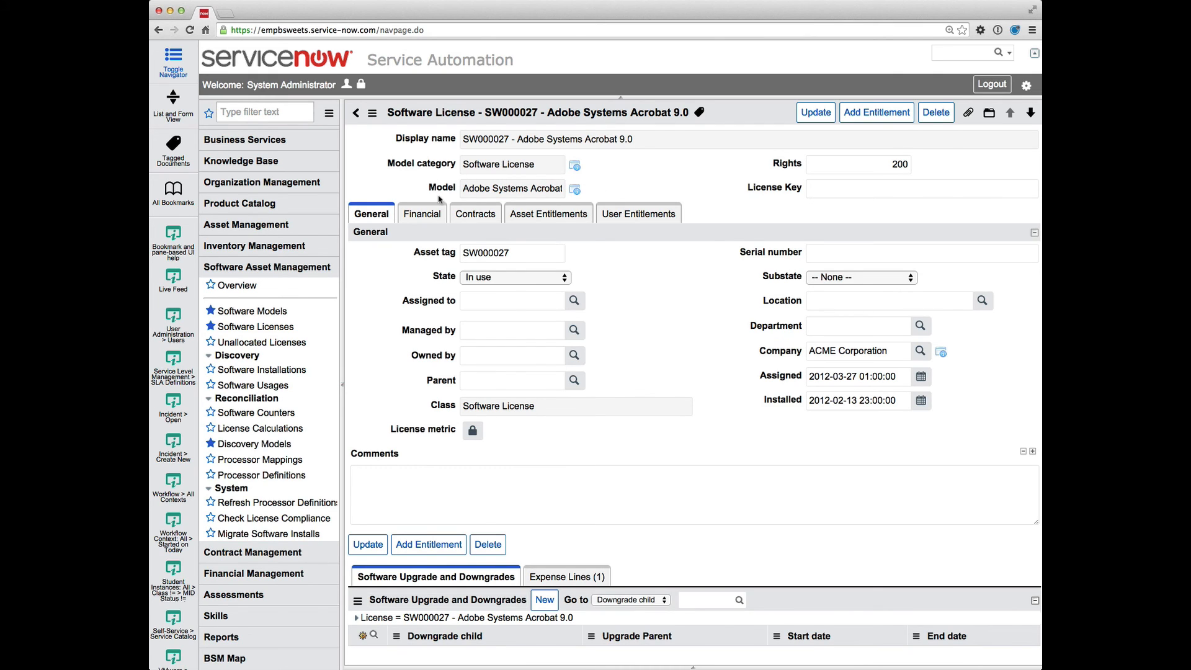
{"action": "mouse_move", "coordinate": [415, 177]}
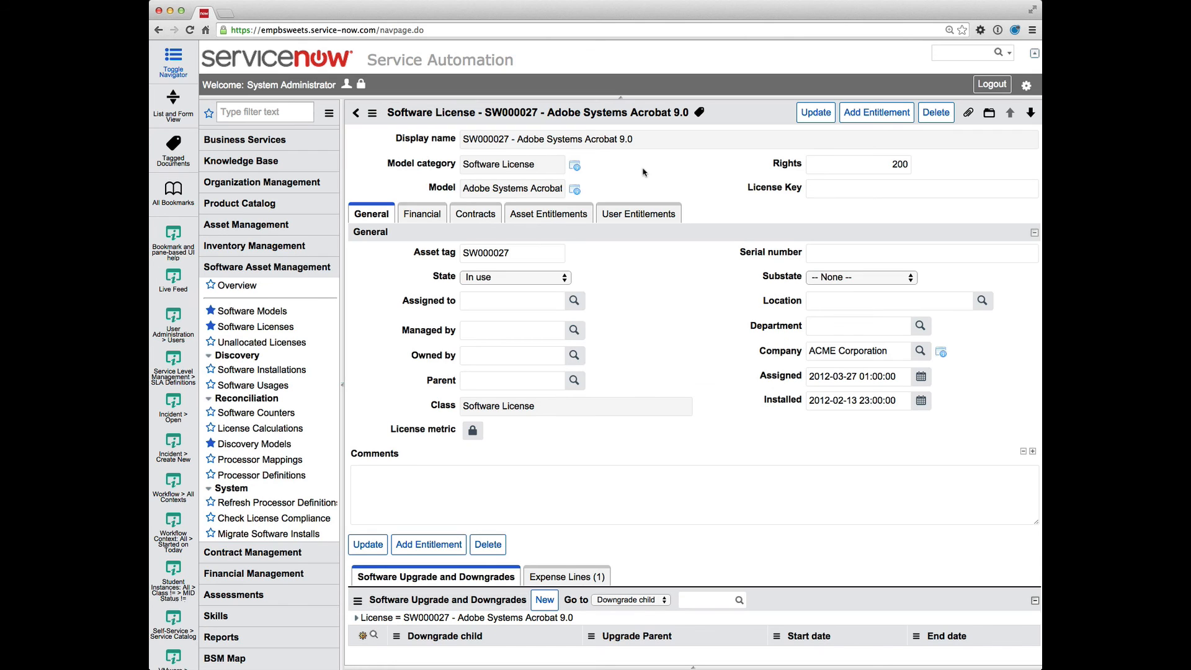
{"action": "mouse_move", "coordinate": [642, 171]}
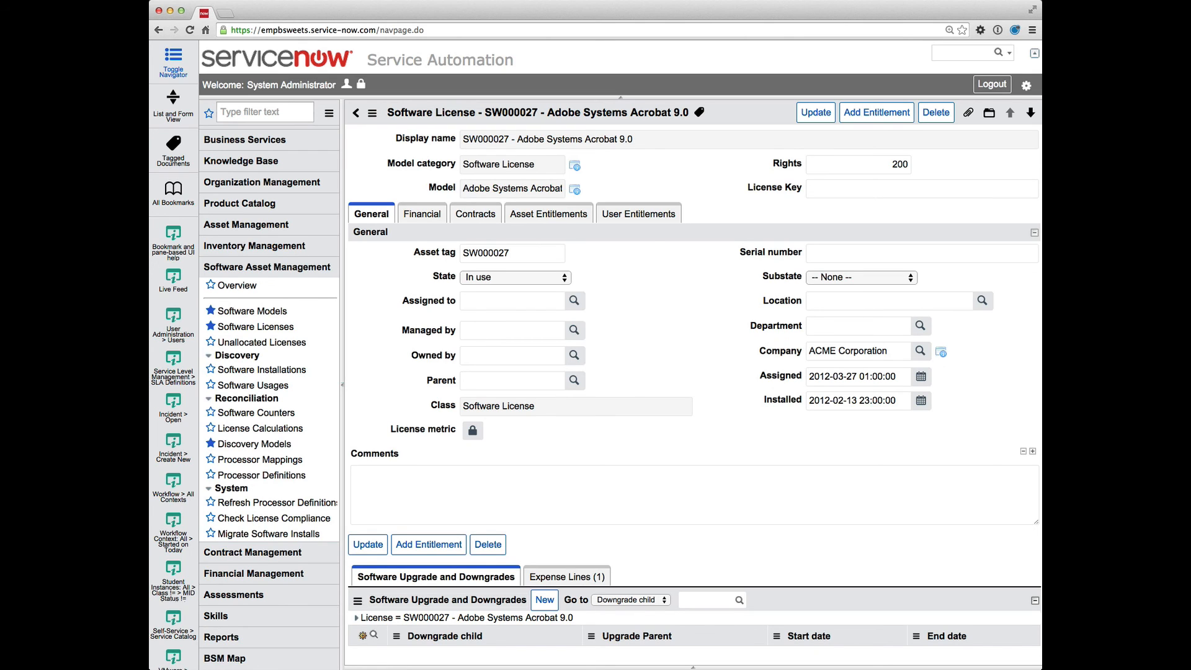